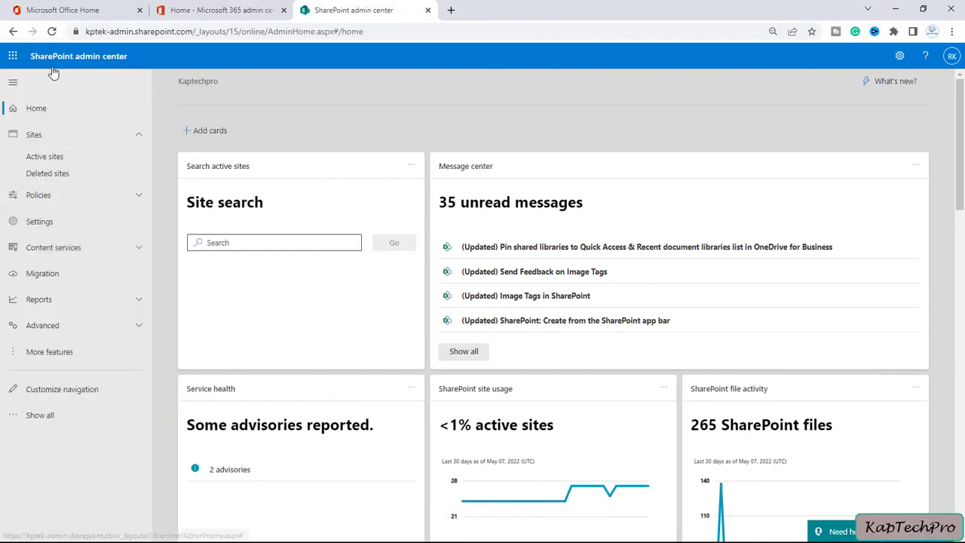
pyautogui.moveTo(45, 156)
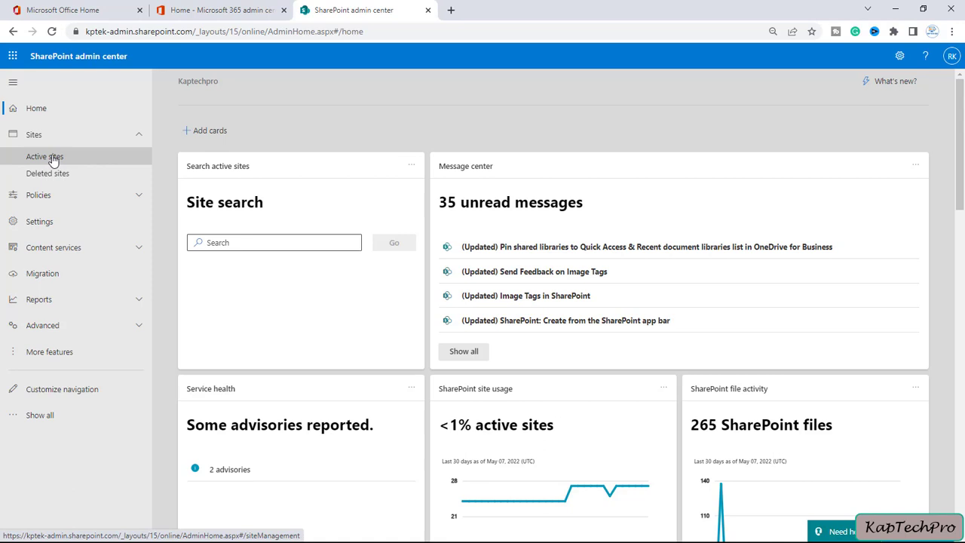
# Show Active sites in the admin center and open the FLY HUB and Home sites in new tabs
pyautogui.click(45, 155)
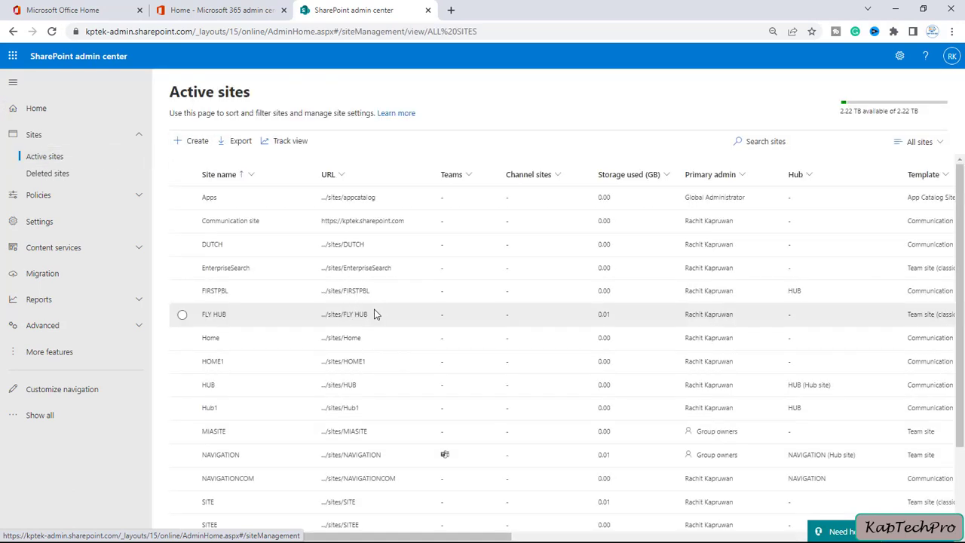
pyautogui.moveTo(356, 344)
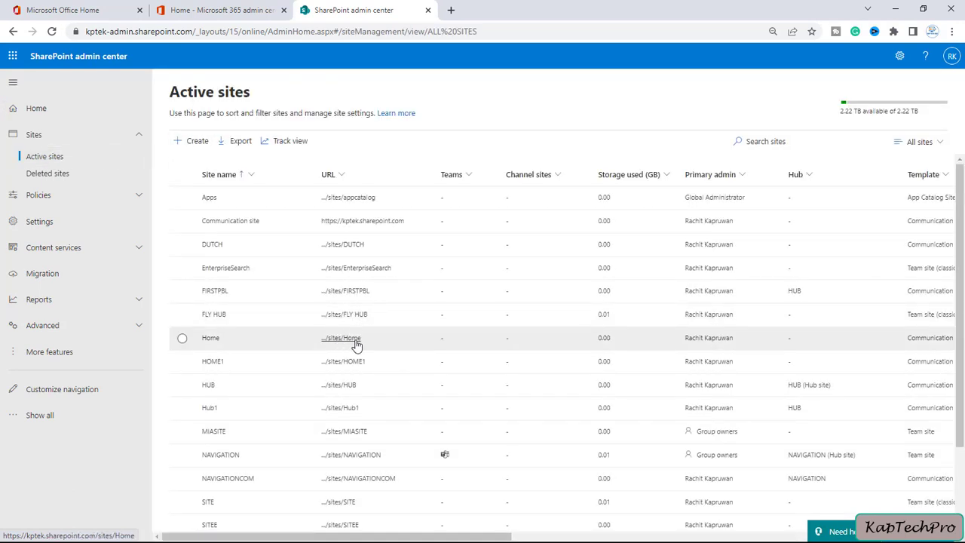
pyautogui.moveTo(349, 316)
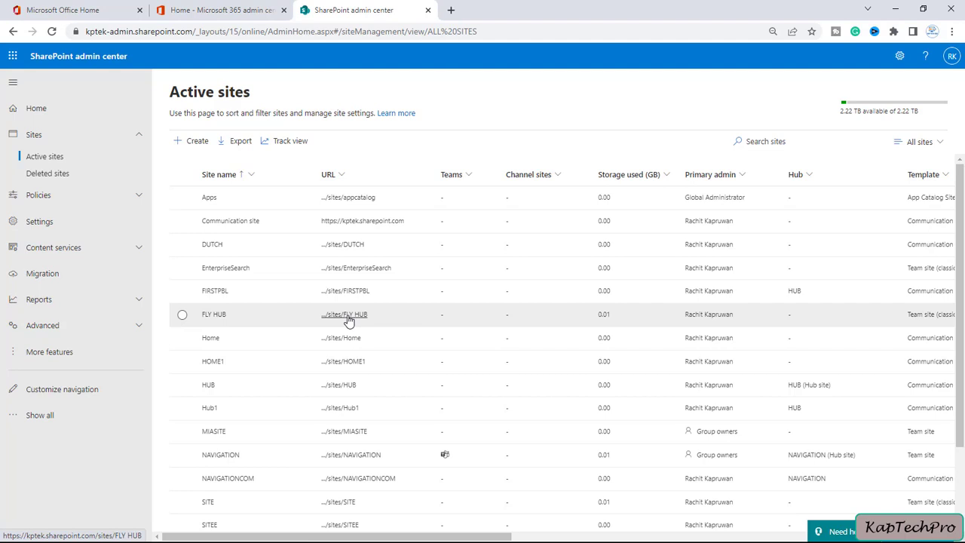
pyautogui.click(181, 314)
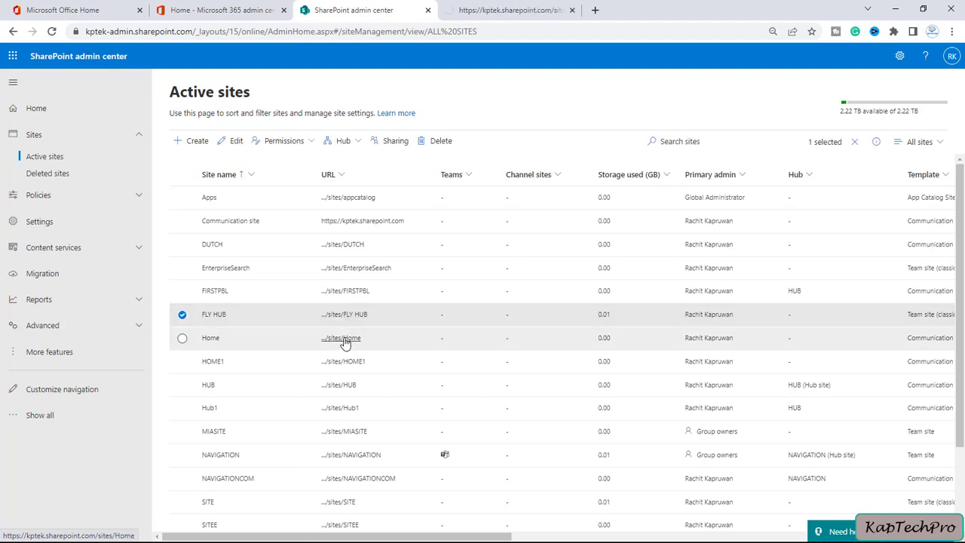
pyautogui.click(211, 338)
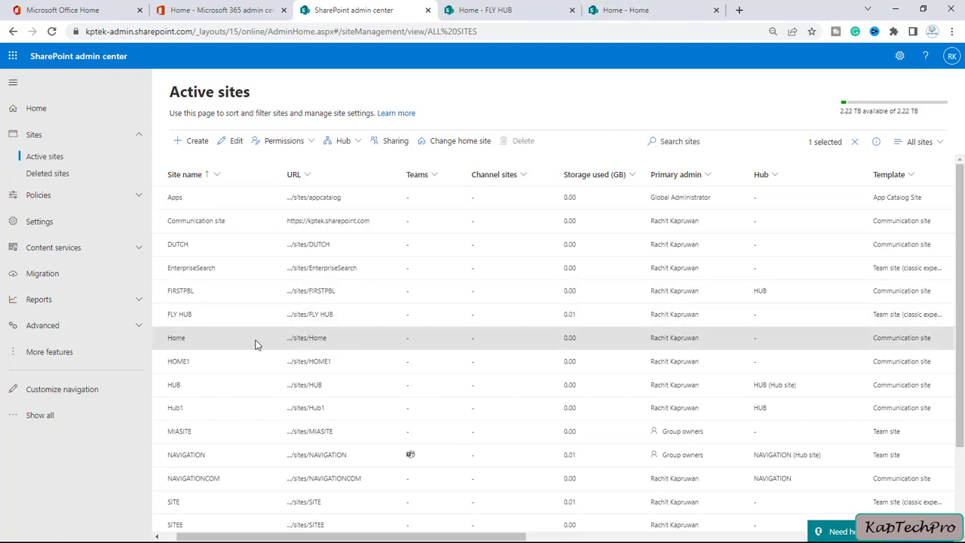
# On the Home site, start adding a Link navigation item, then cancel without saving
pyautogui.click(175, 338)
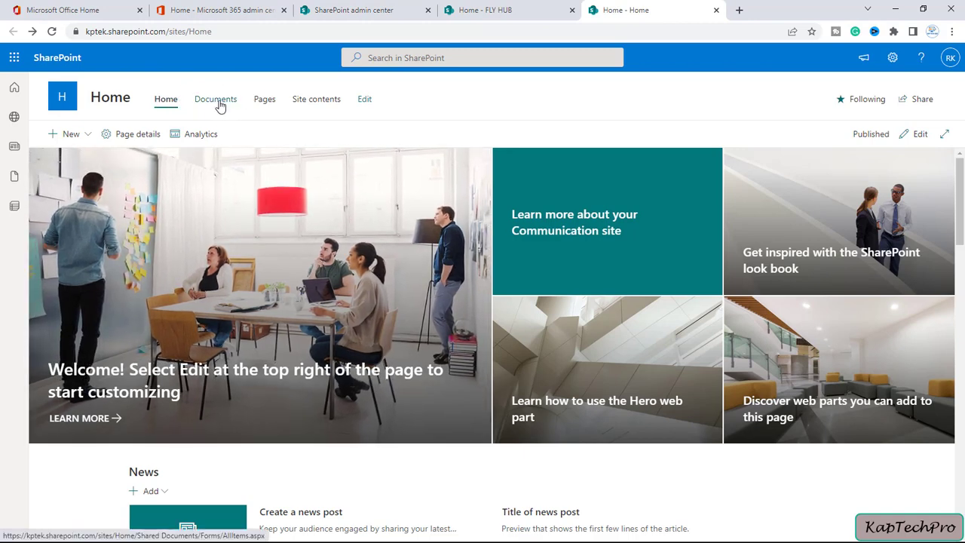
pyautogui.moveTo(229, 104)
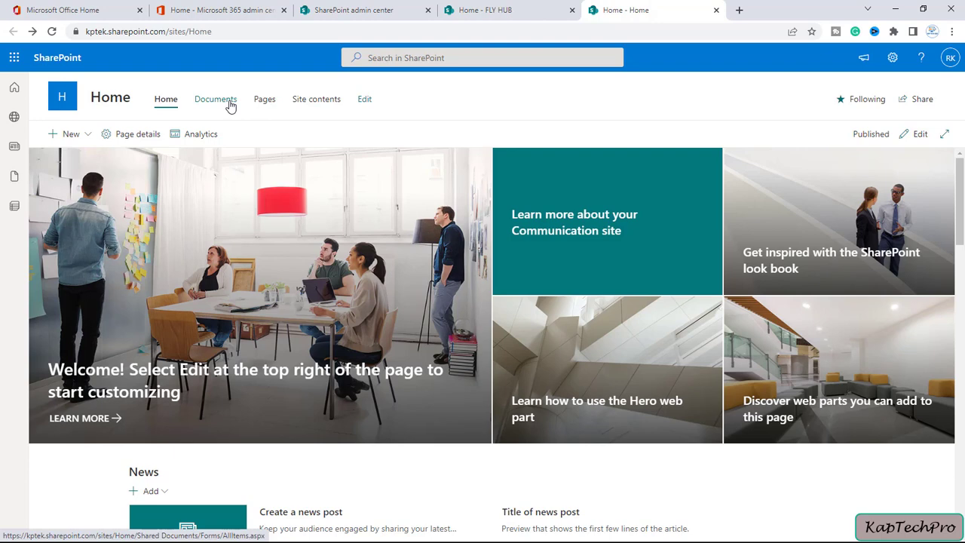
pyautogui.moveTo(317, 100)
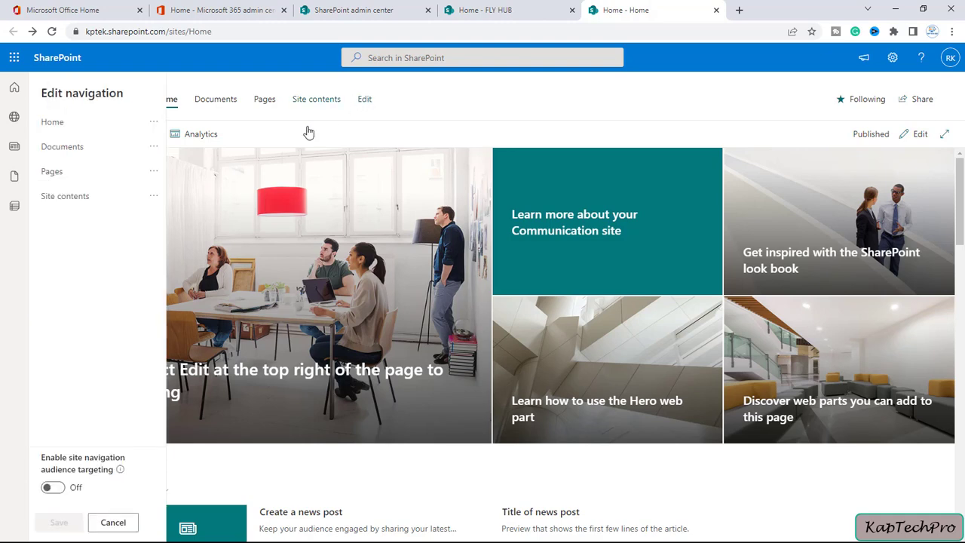
pyautogui.moveTo(103, 304)
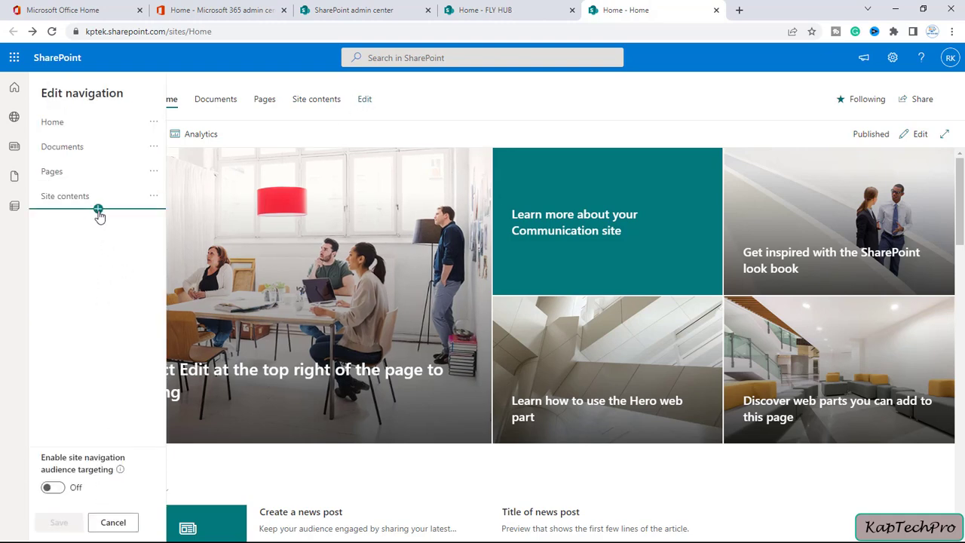
pyautogui.click(98, 209)
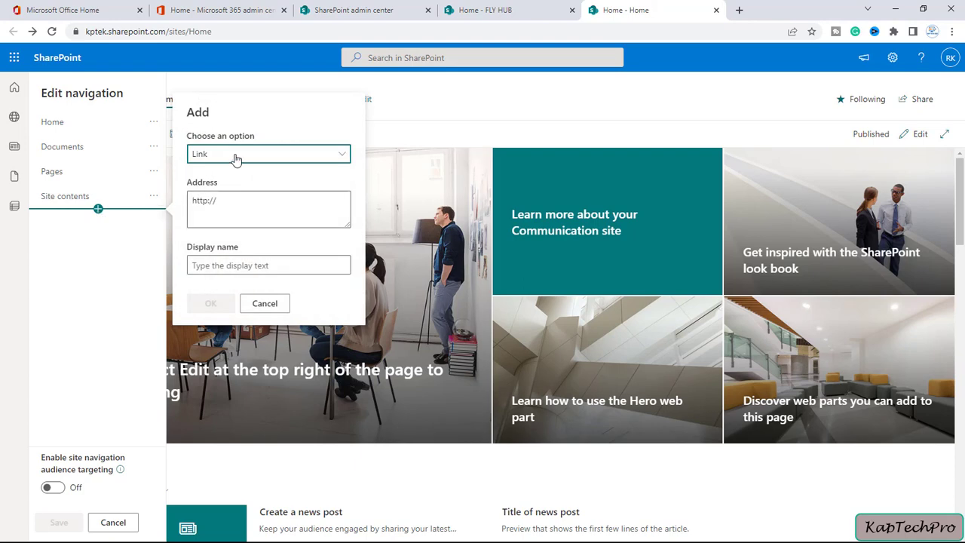
pyautogui.click(268, 154)
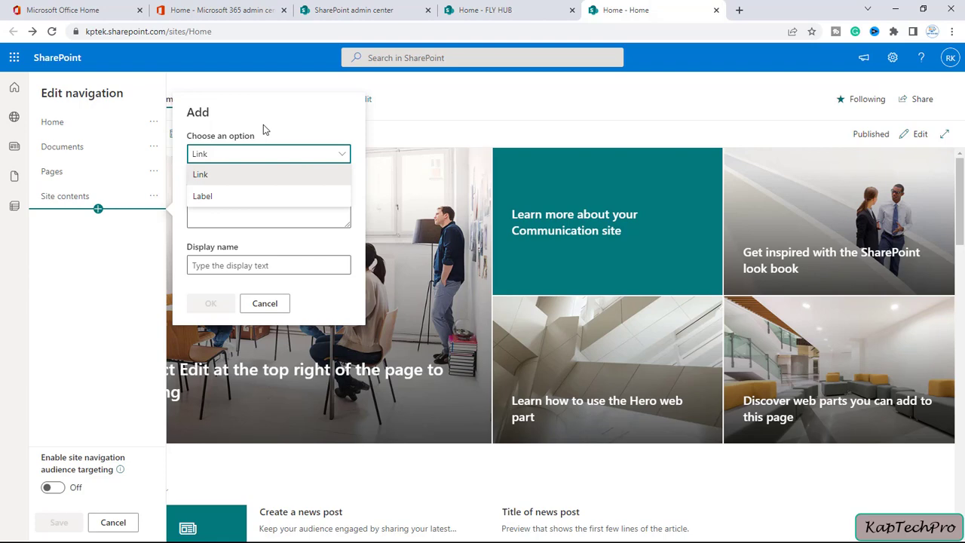
pyautogui.click(199, 175)
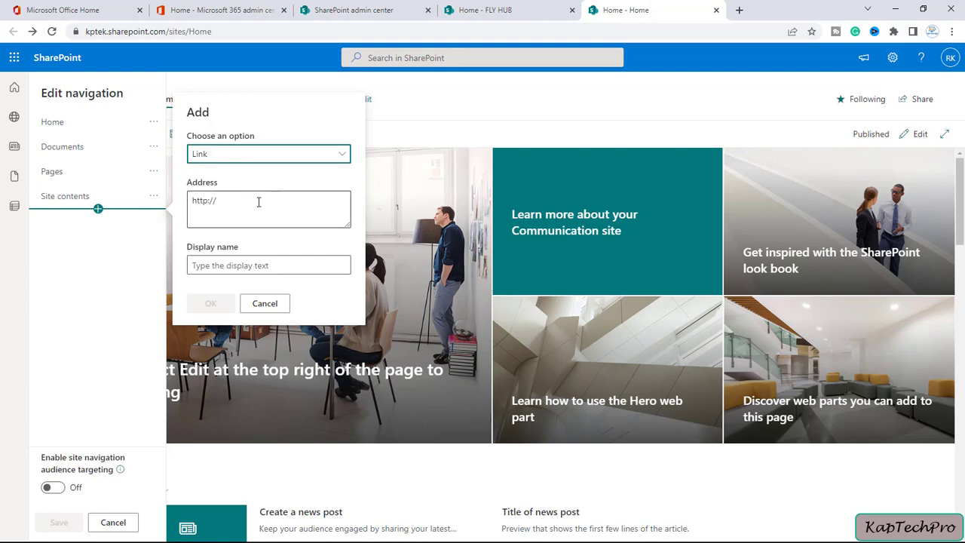
pyautogui.moveTo(265, 304)
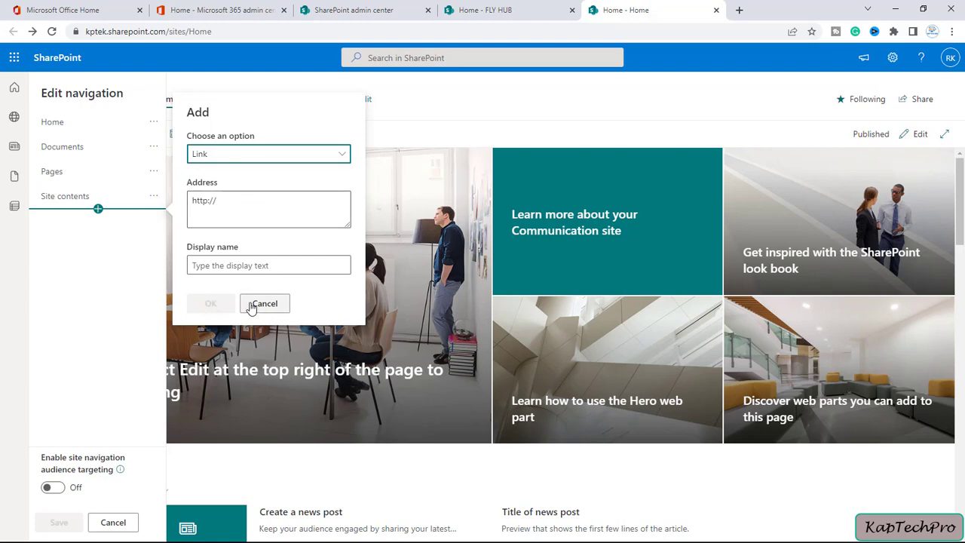
pyautogui.moveTo(386, 109)
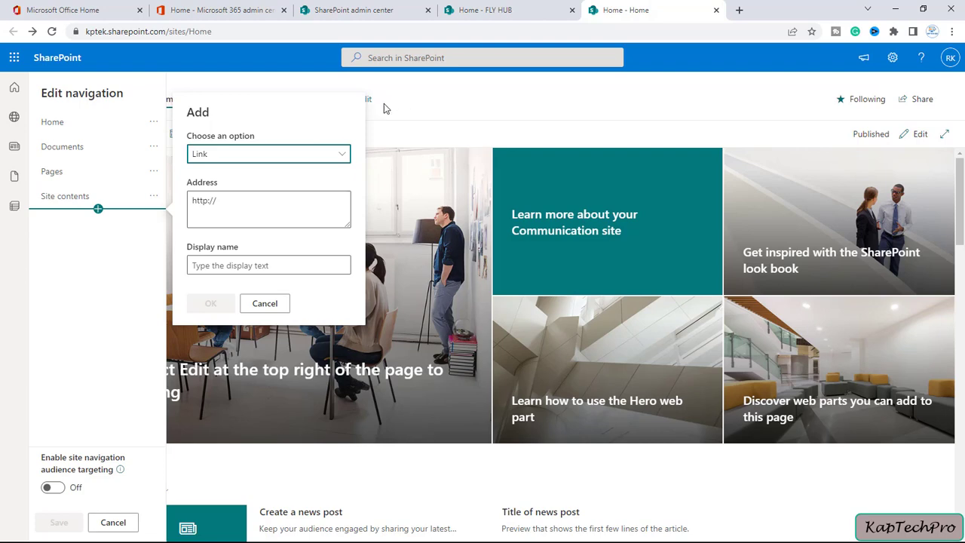
pyautogui.click(265, 303)
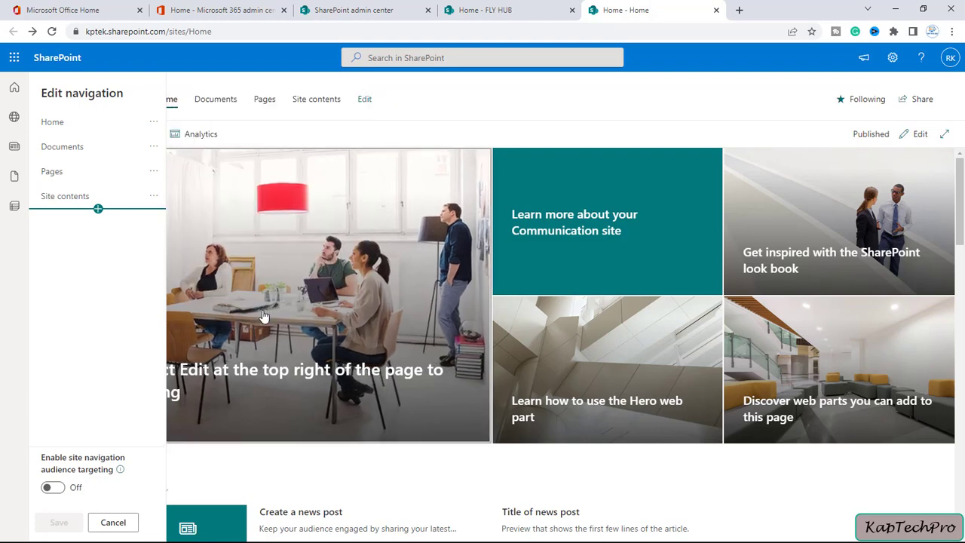
pyautogui.click(112, 522)
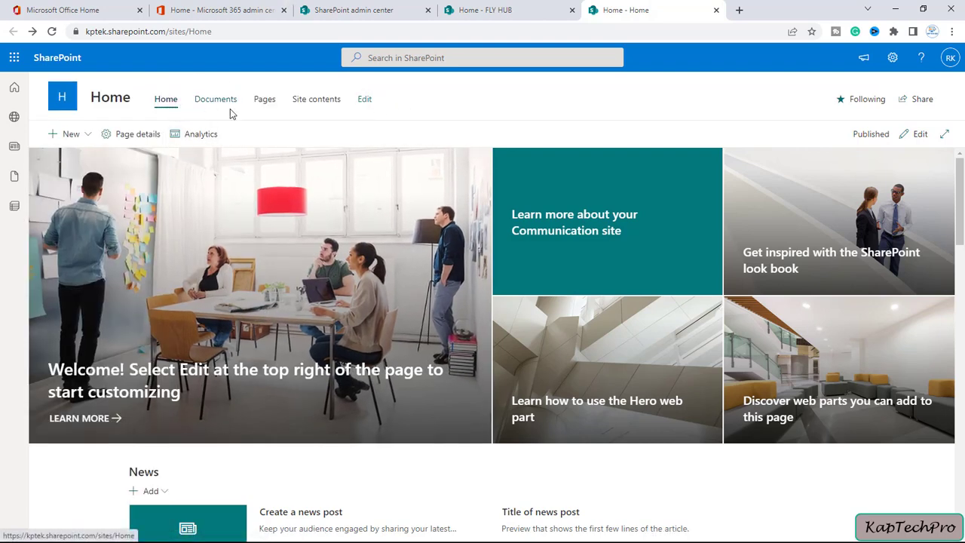
pyautogui.moveTo(47, 287)
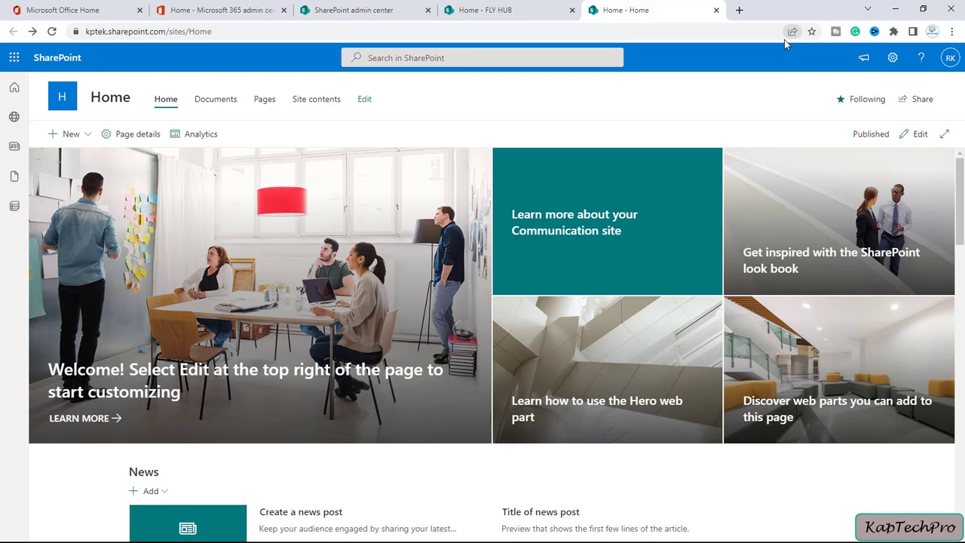
pyautogui.moveTo(893, 58)
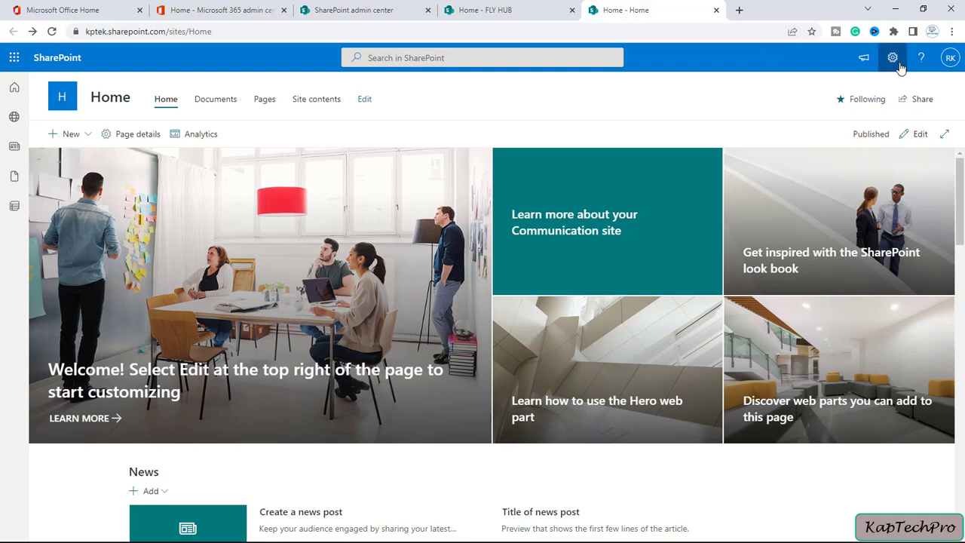
# Preview hiding the Home site's navigation under Change the look, then discard the change
pyautogui.click(893, 57)
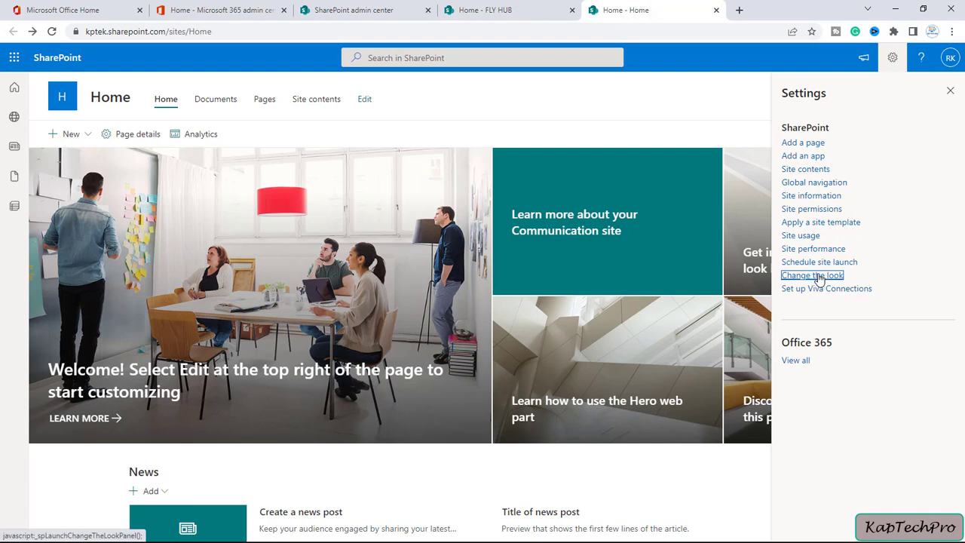
pyautogui.click(813, 274)
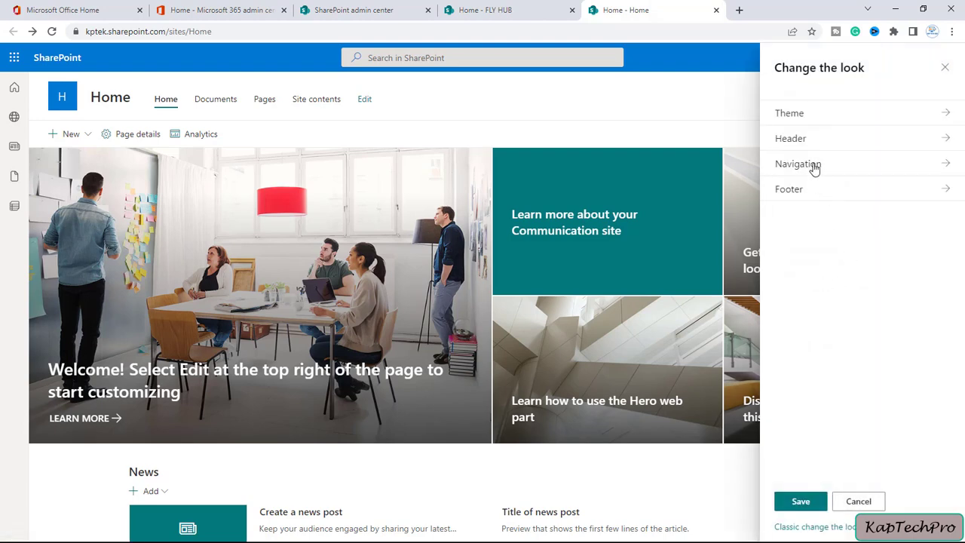
pyautogui.click(798, 163)
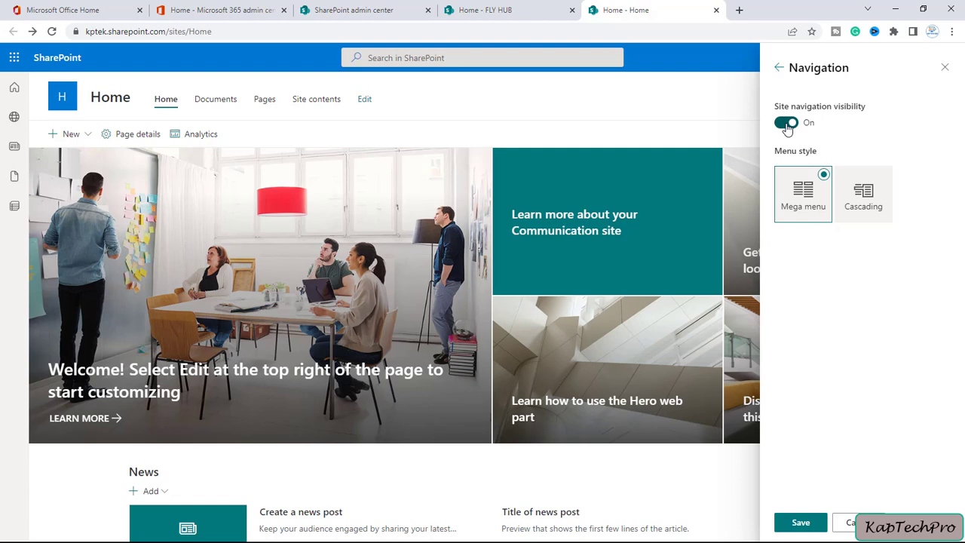
pyautogui.click(786, 122)
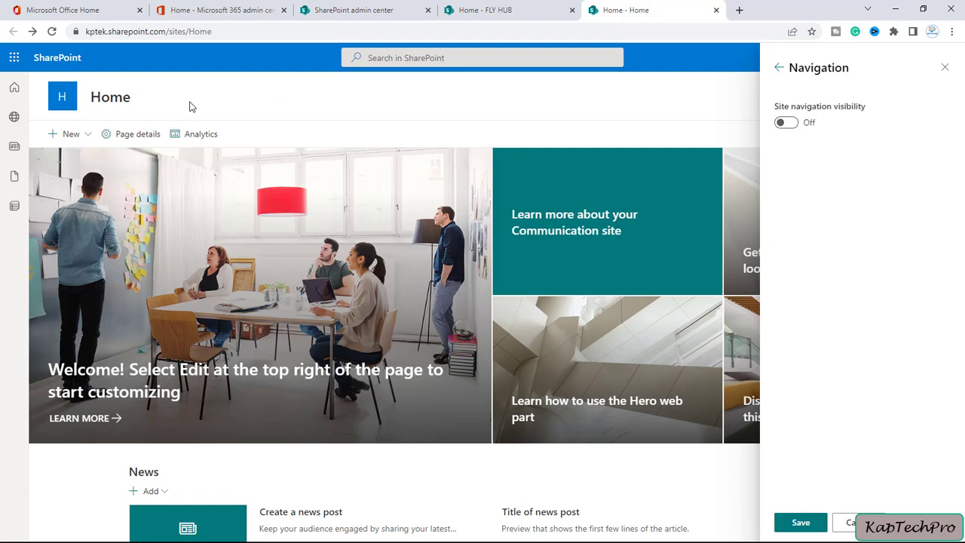
pyautogui.moveTo(745, 181)
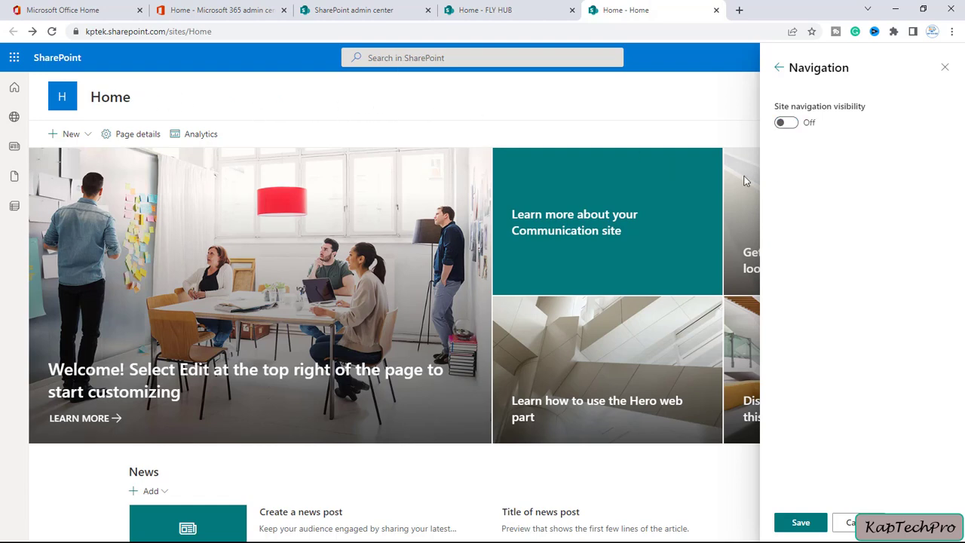
pyautogui.click(786, 122)
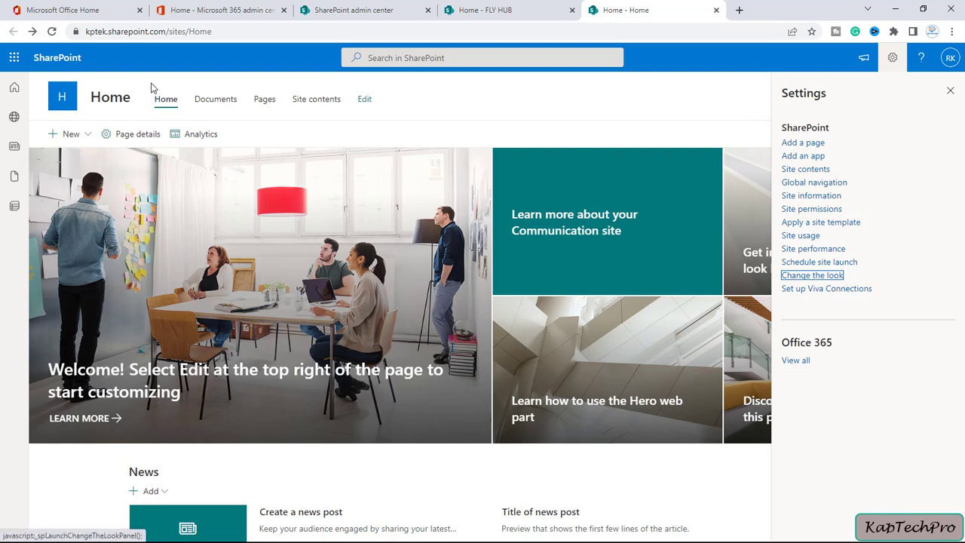
pyautogui.moveTo(177, 89)
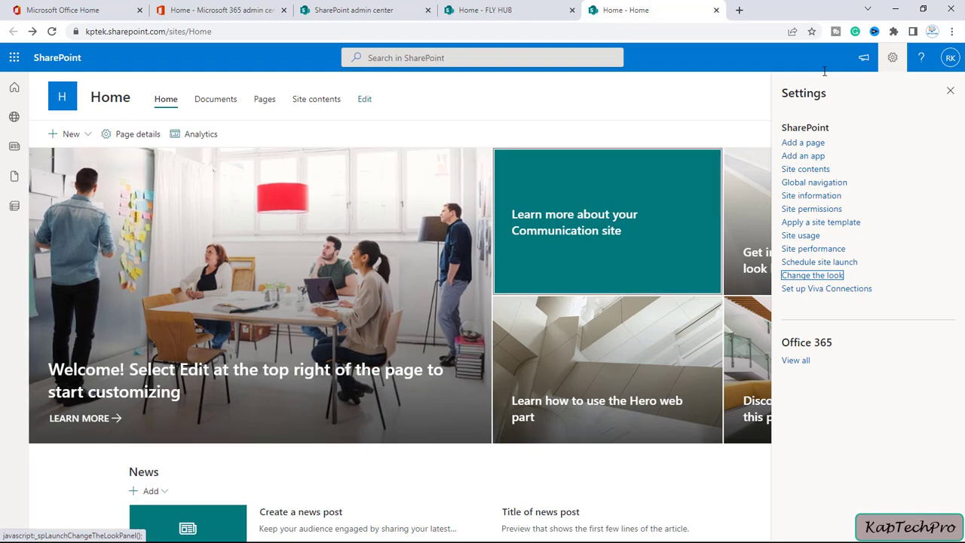
pyautogui.moveTo(950, 91)
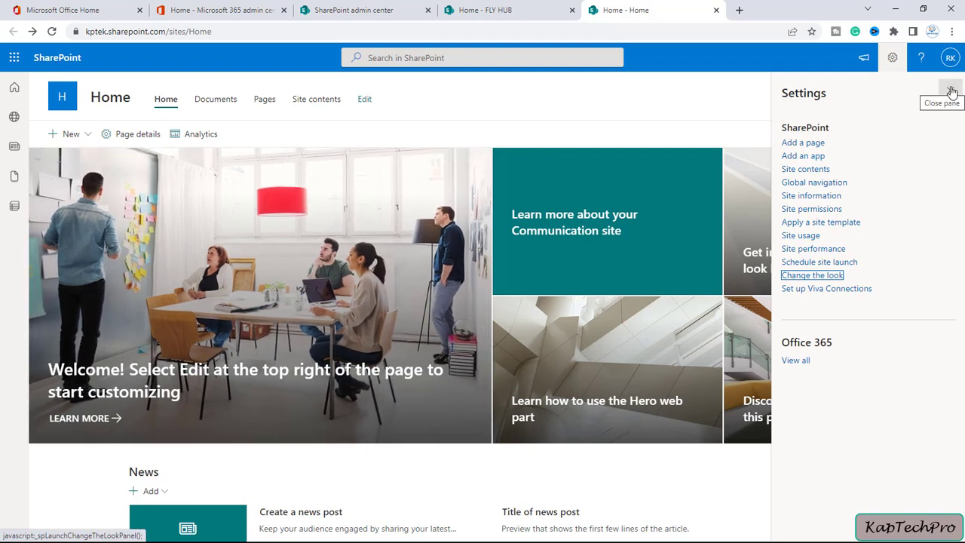
# Show FLY HUB's Documents library in modern view and begin editing its left navigation
pyautogui.click(510, 9)
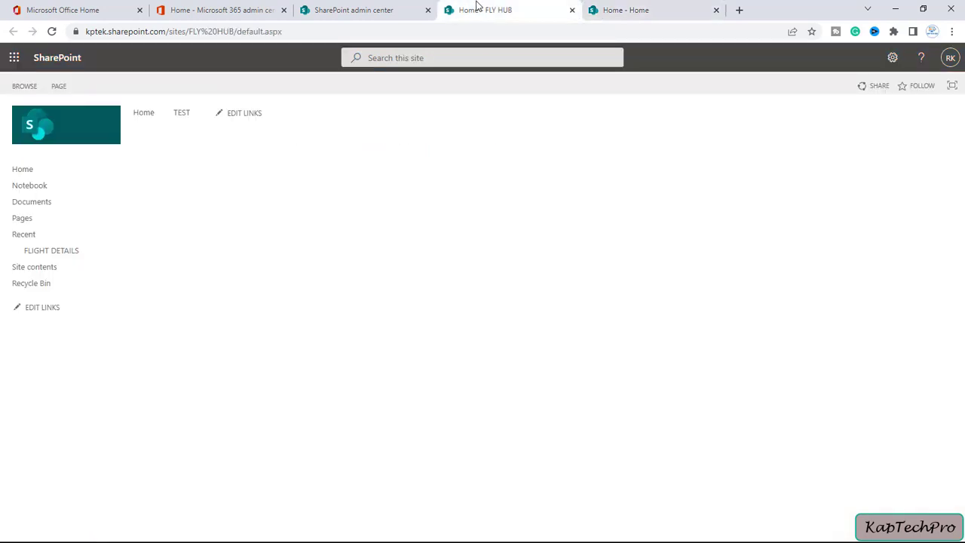
pyautogui.click(32, 203)
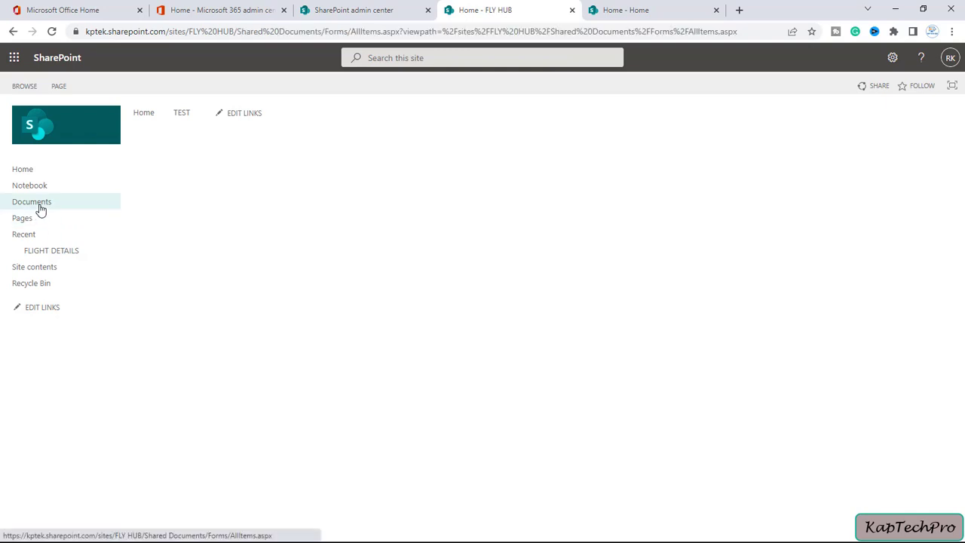
pyautogui.click(32, 202)
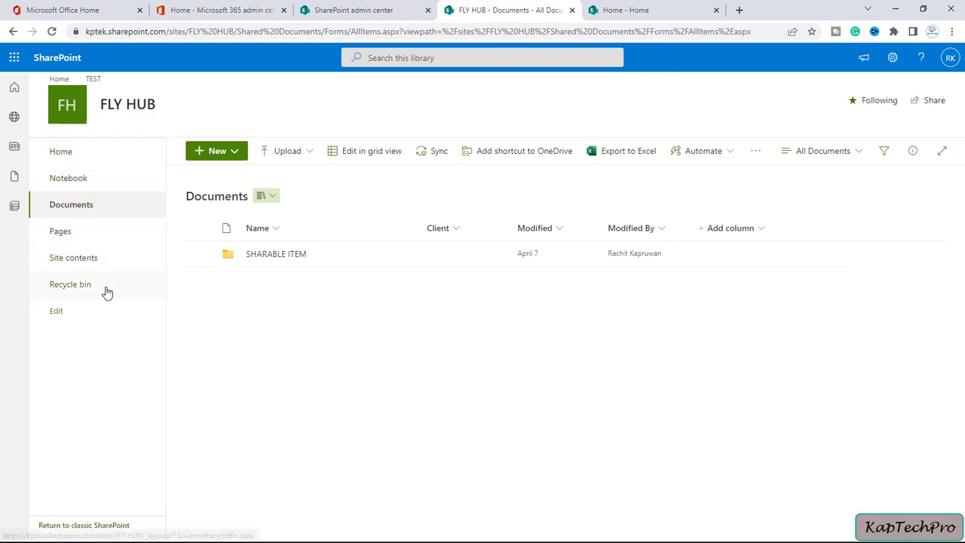
pyautogui.moveTo(76, 317)
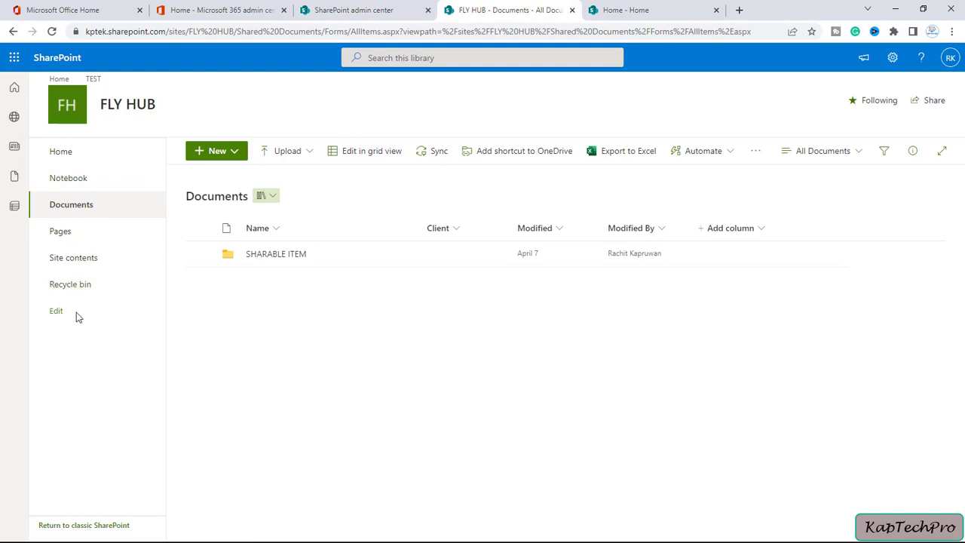
pyautogui.click(56, 311)
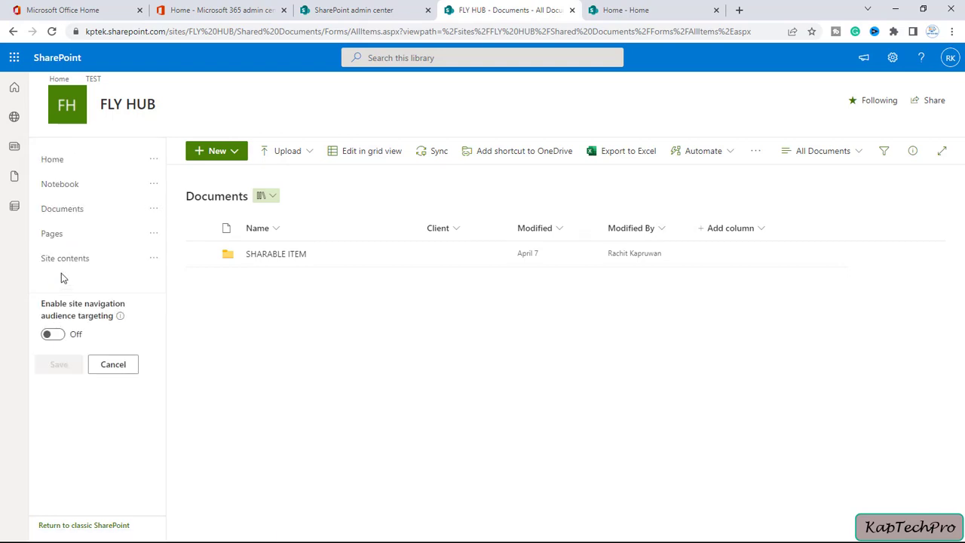
pyautogui.click(97, 273)
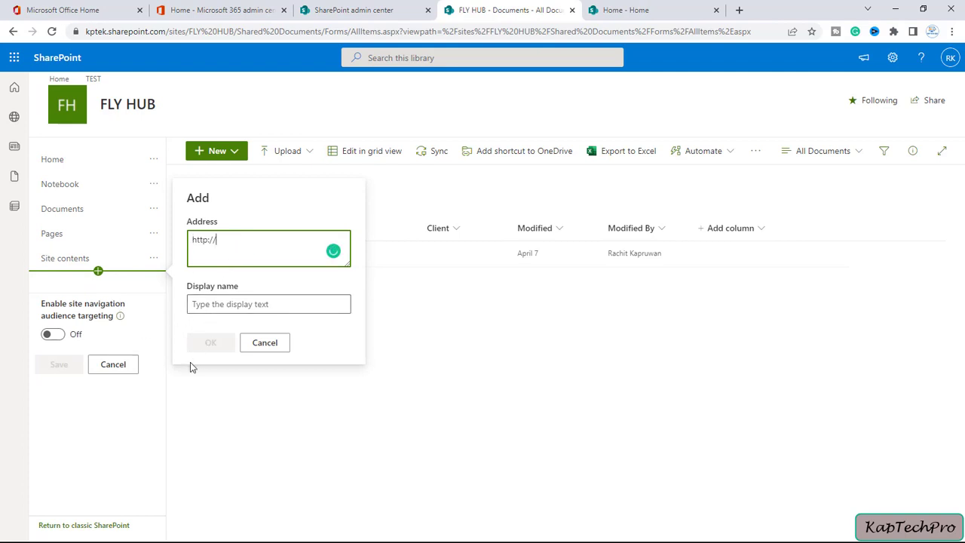
pyautogui.write('goog')
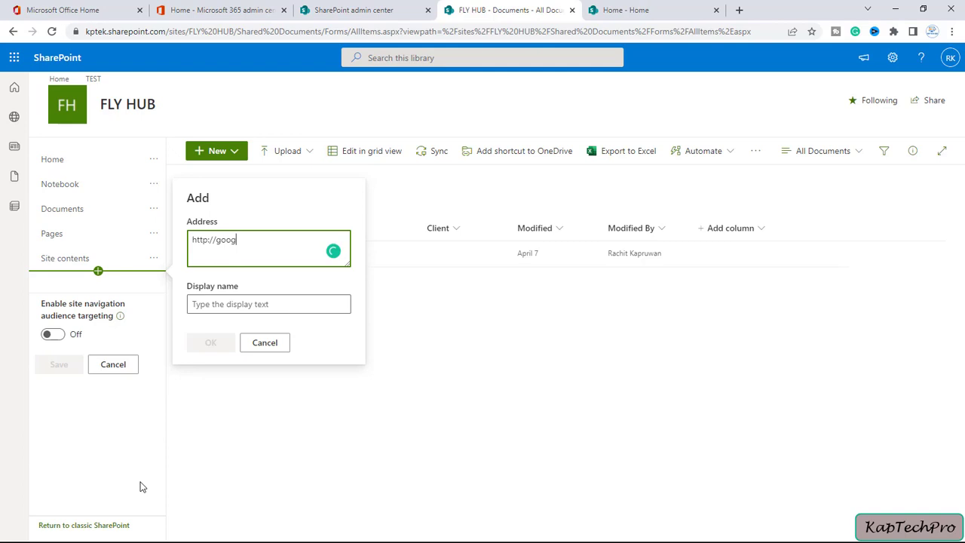
pyautogui.write('le.com')
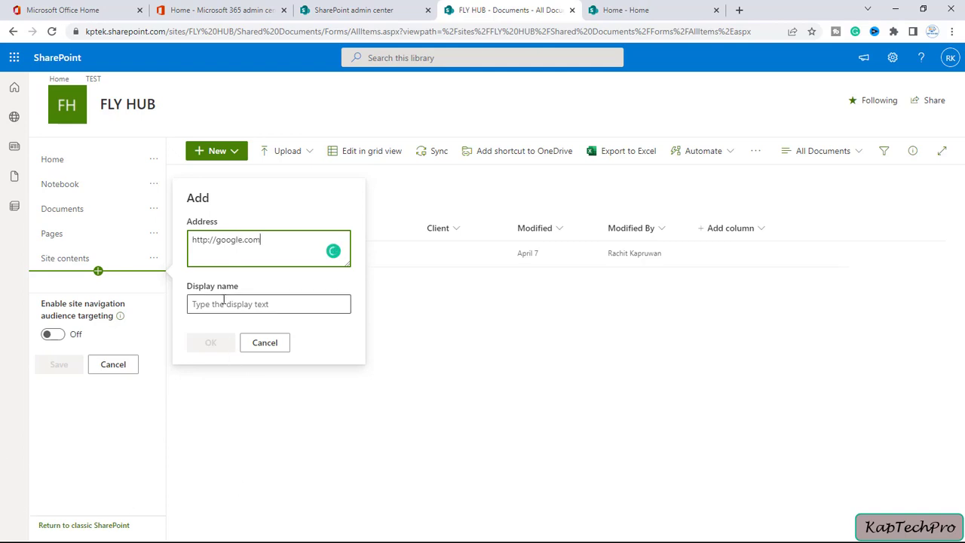
pyautogui.write('Goo')
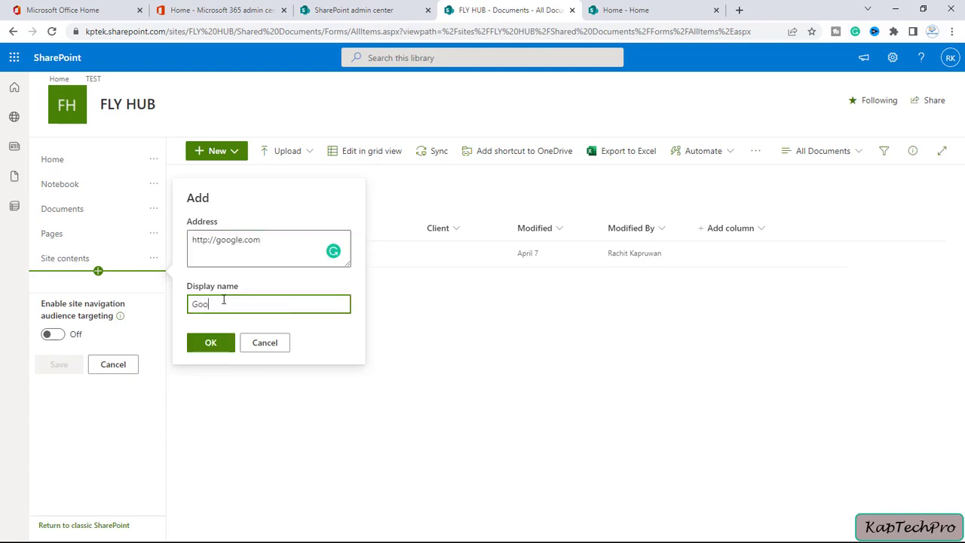
pyautogui.write('gle')
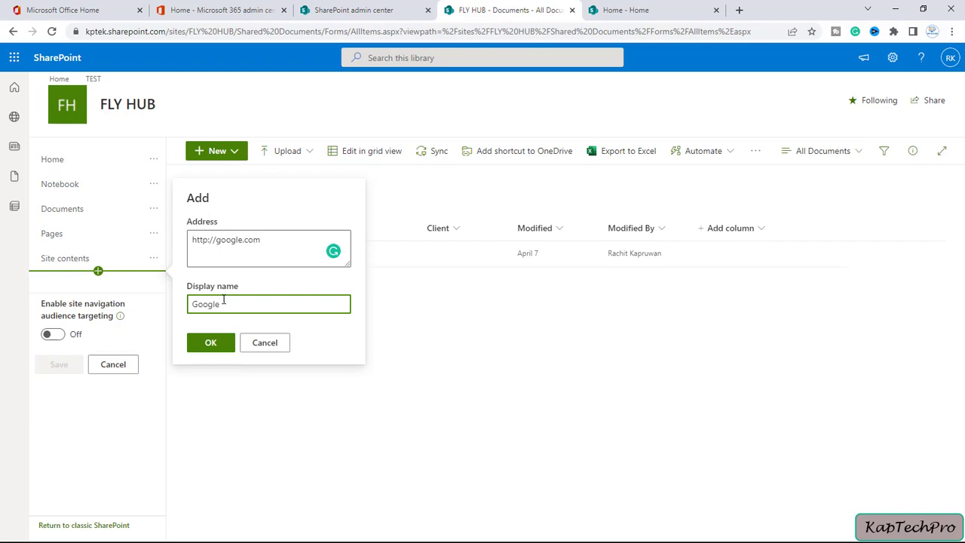
pyautogui.click(211, 343)
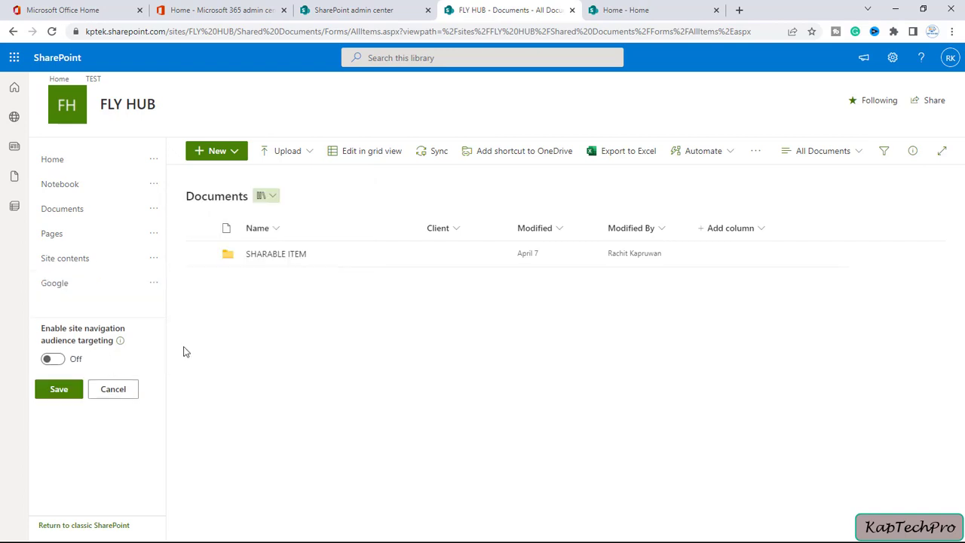
pyautogui.moveTo(120, 341)
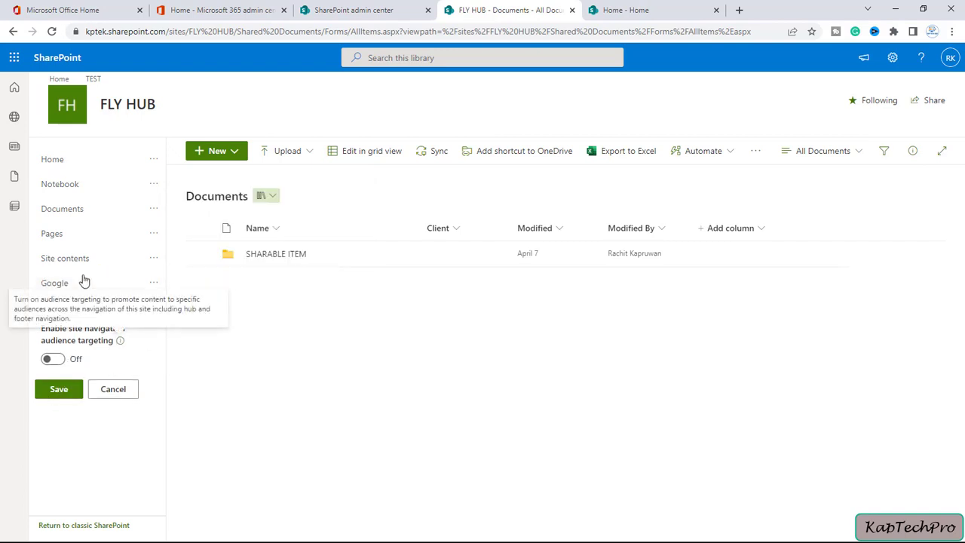
pyautogui.moveTo(84, 255)
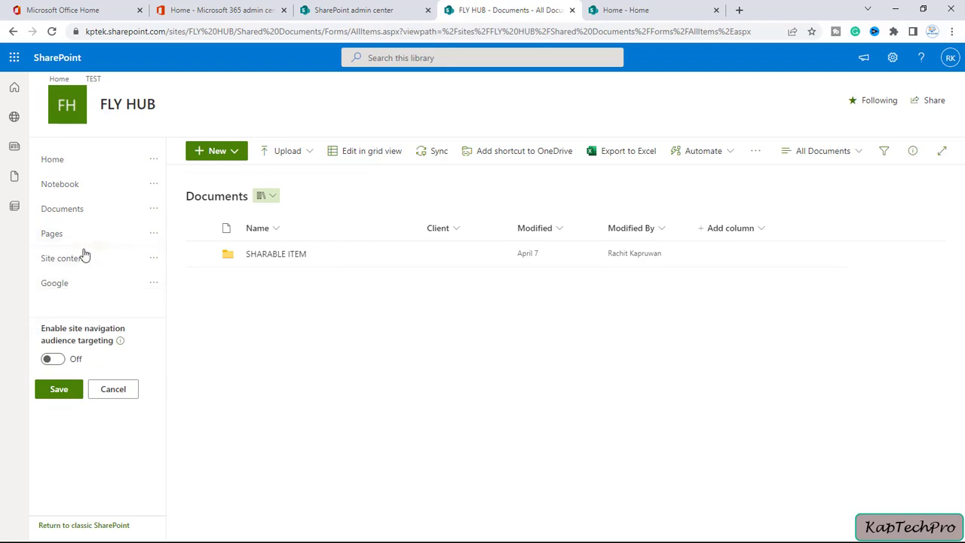
pyautogui.click(154, 284)
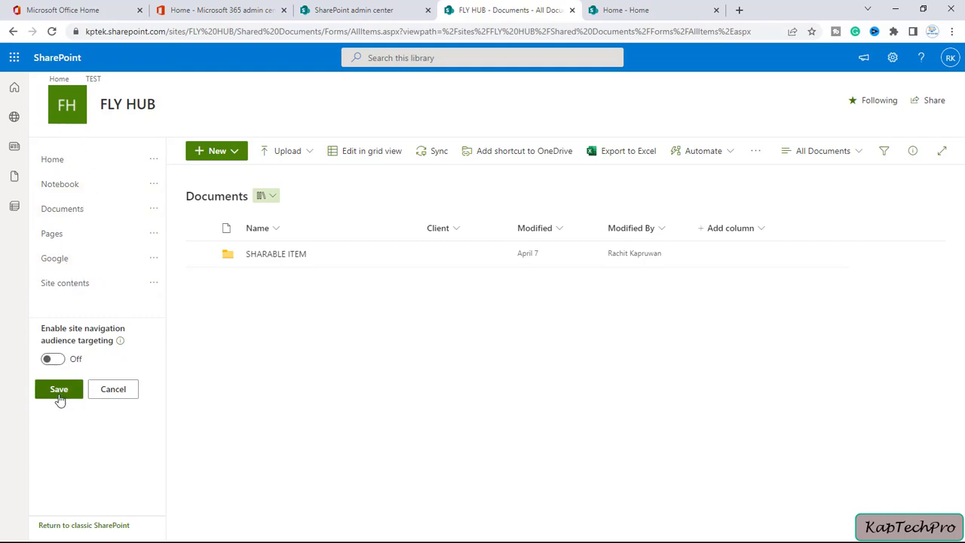
pyautogui.click(59, 389)
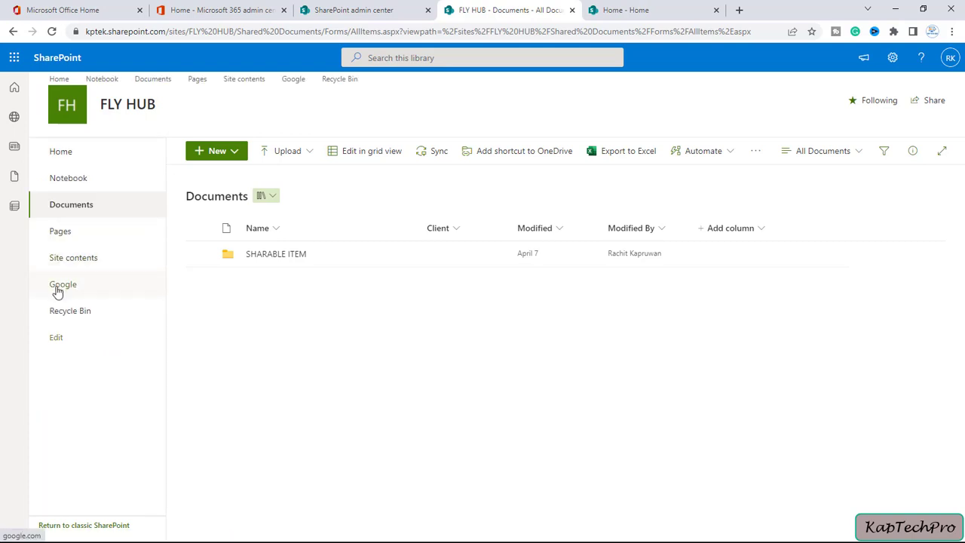
pyautogui.moveTo(63, 284)
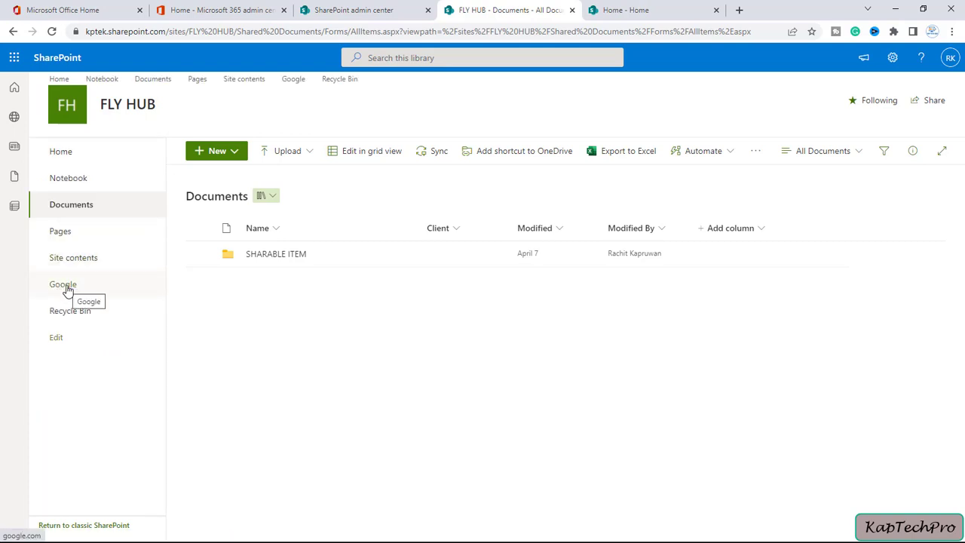
# Test the Google link in a new tab and return to the FLY HUB library
pyautogui.click(63, 284)
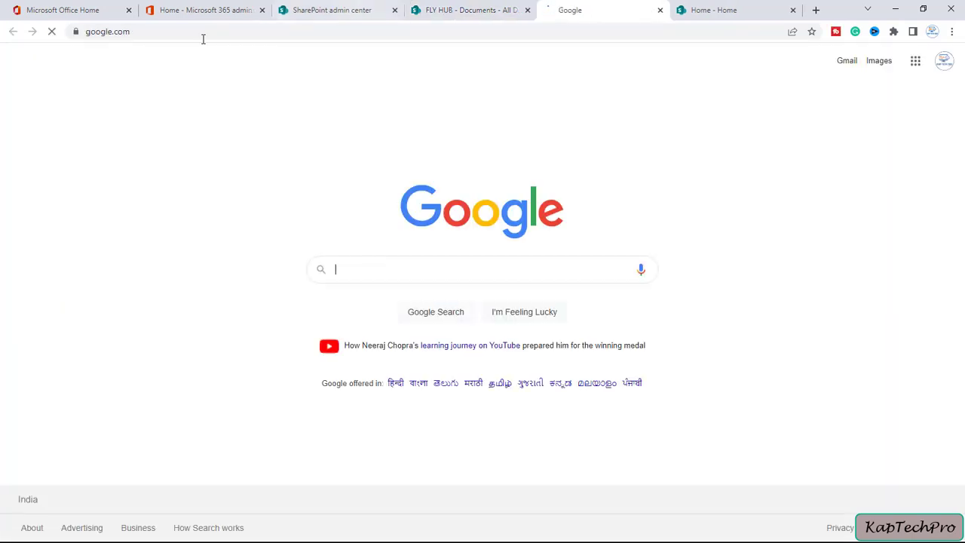
pyautogui.click(467, 9)
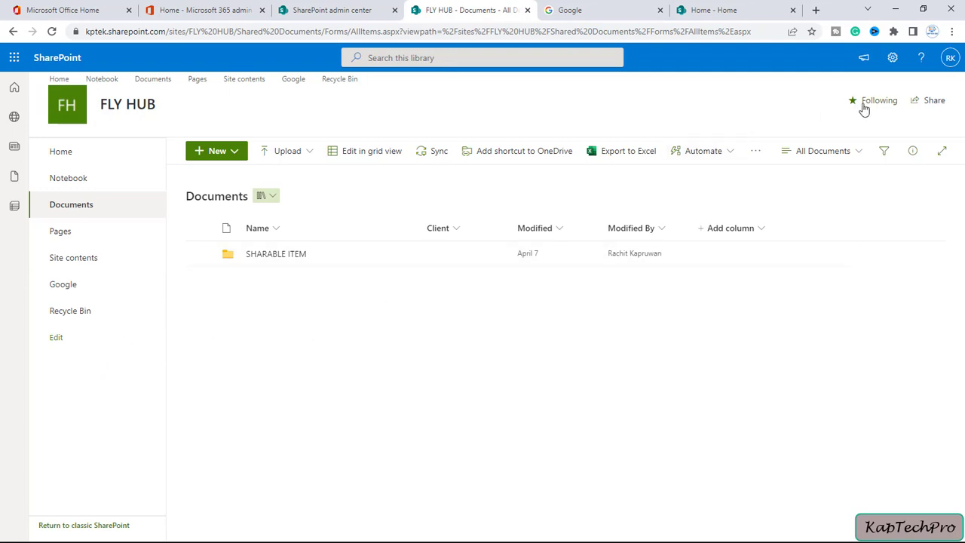
# Save FLY HUB's navigation as visible with Vertical orientation after toggling visibility
pyautogui.click(893, 57)
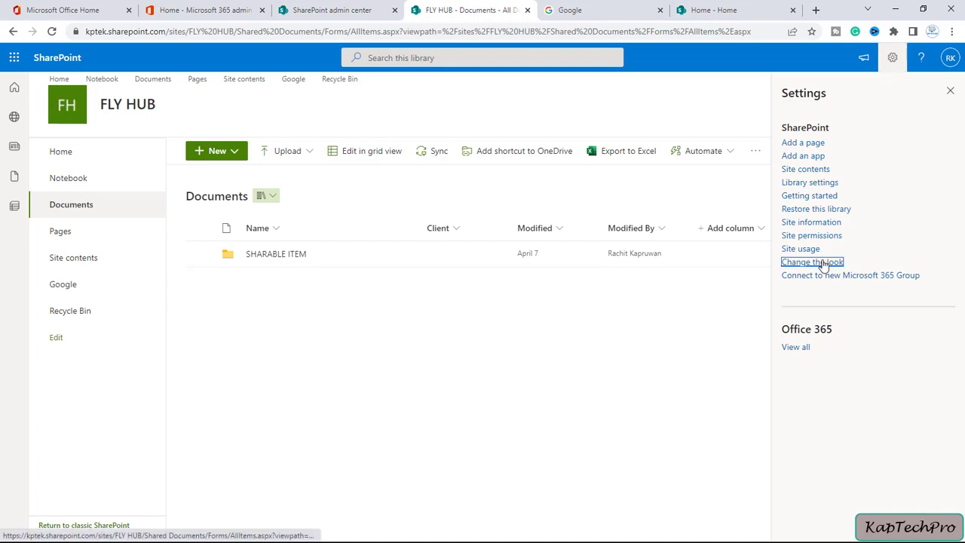
pyautogui.click(812, 263)
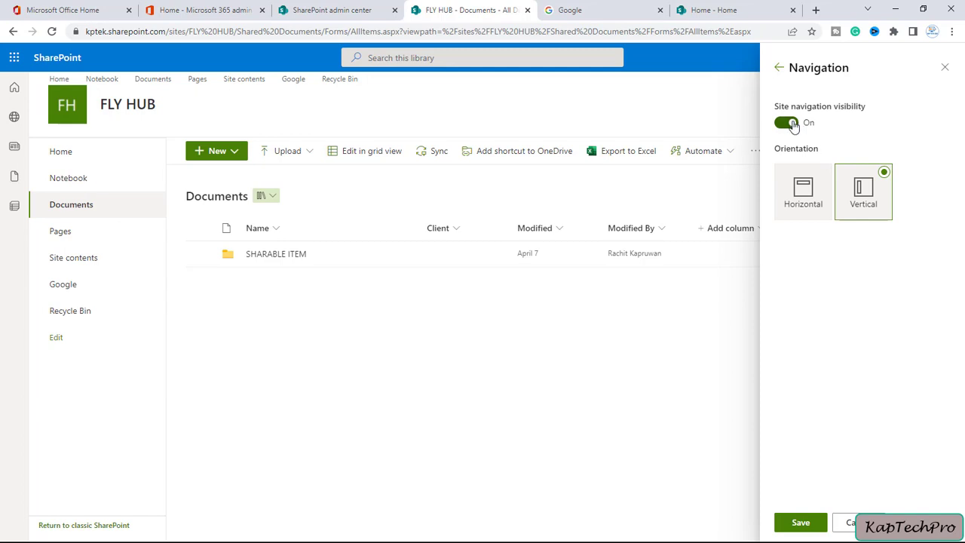
pyautogui.click(788, 123)
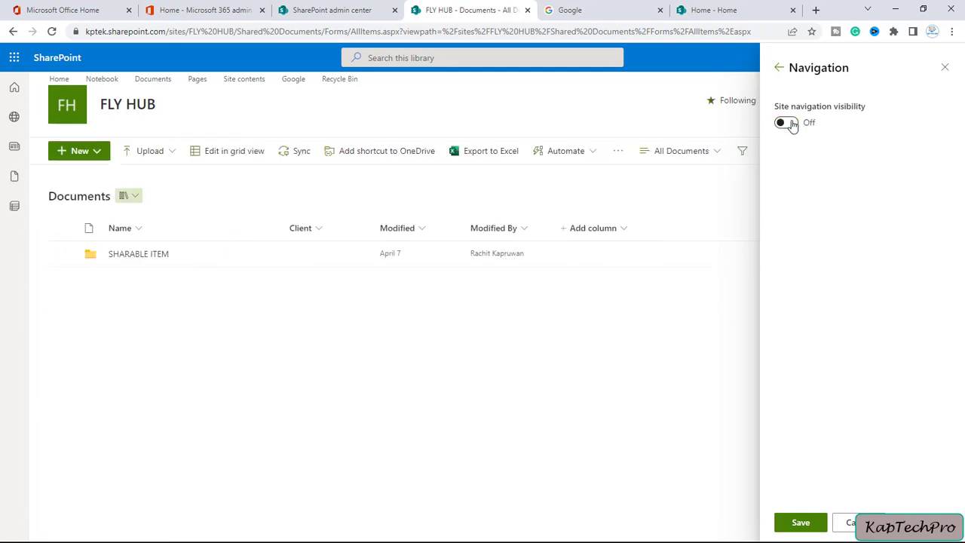
pyautogui.click(786, 123)
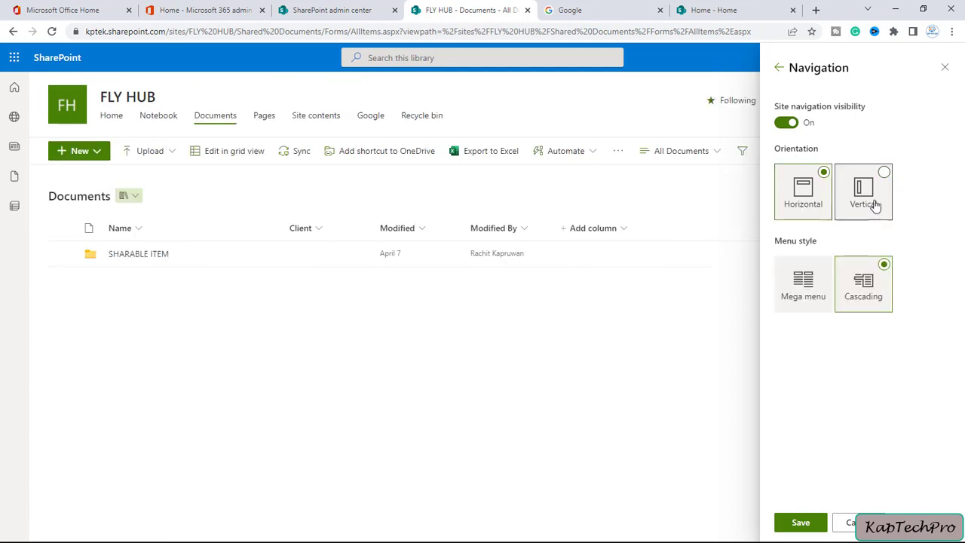
pyautogui.click(863, 190)
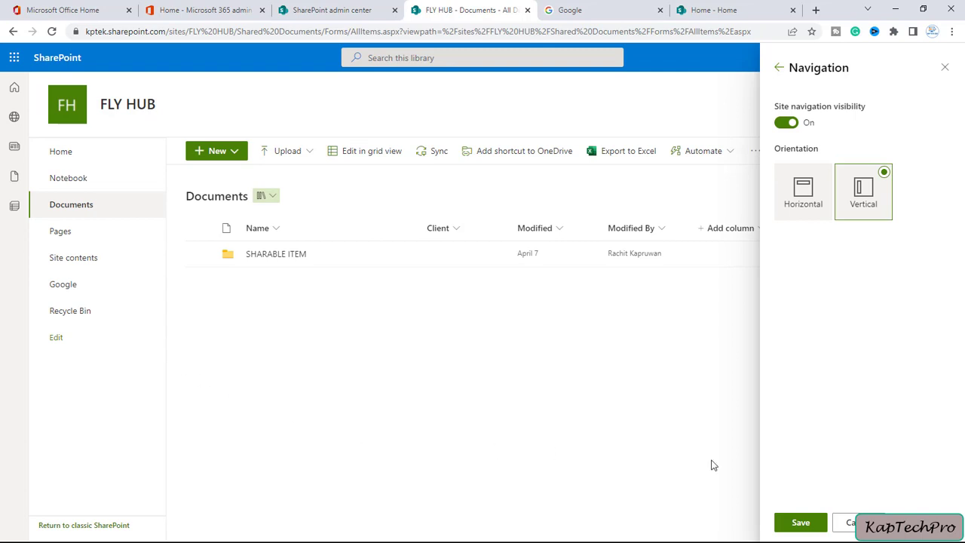
pyautogui.moveTo(695, 193)
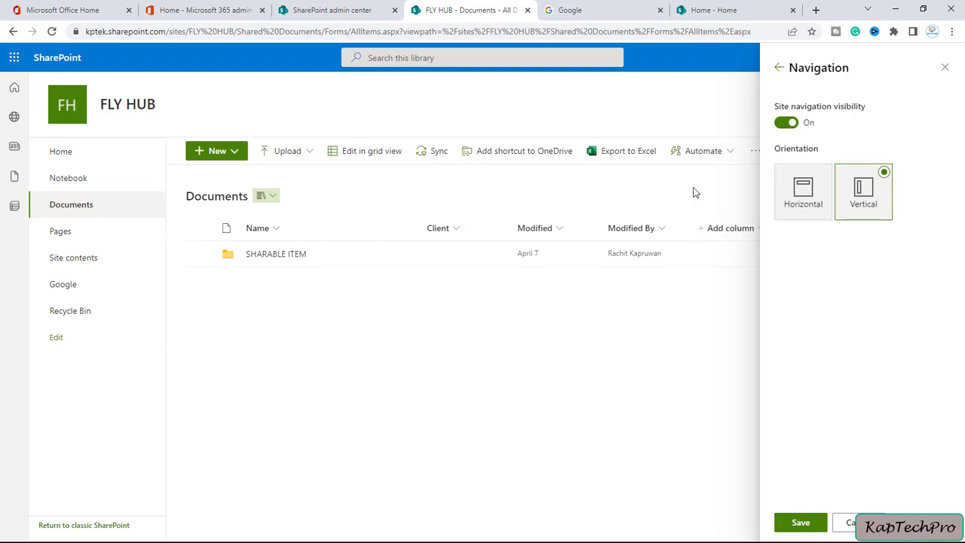
pyautogui.moveTo(914, 295)
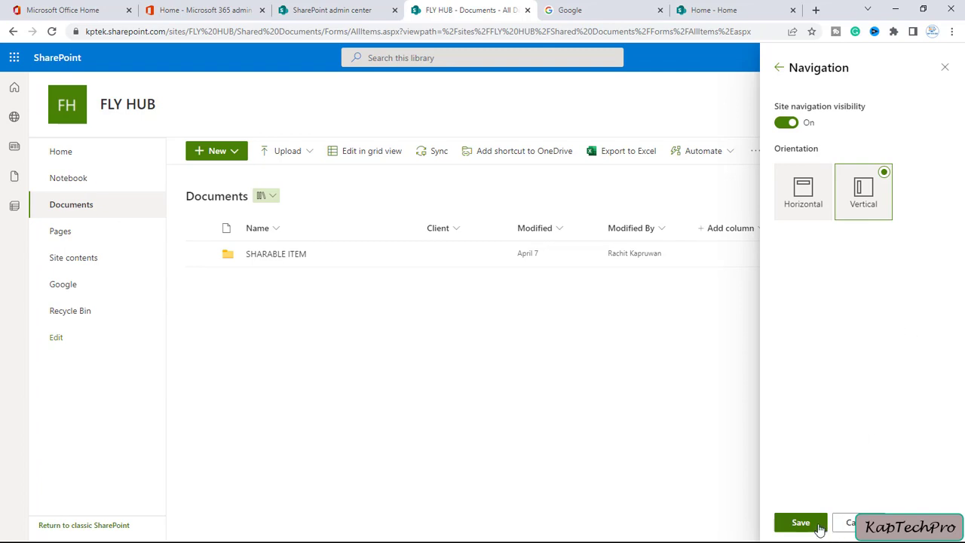
pyautogui.click(800, 522)
pyautogui.write('po')
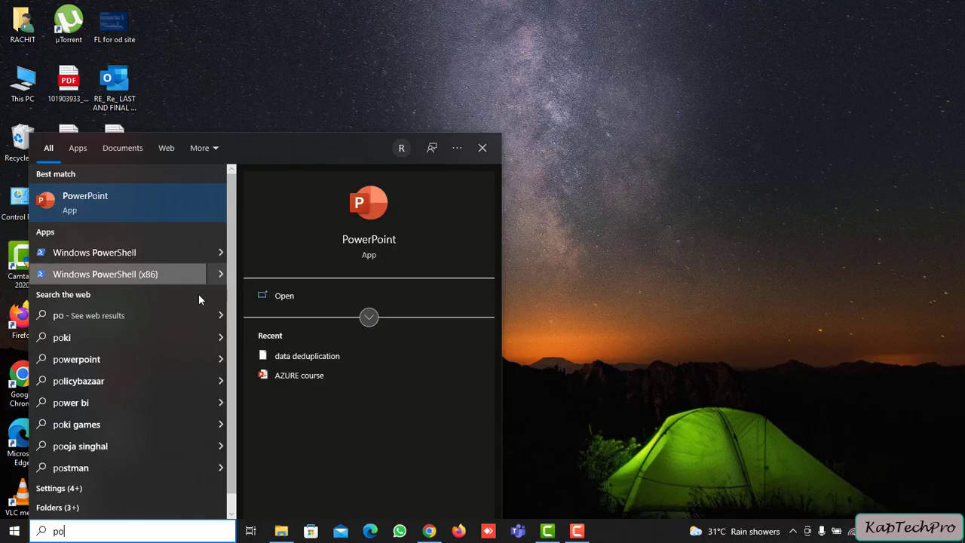
pyautogui.click(94, 252)
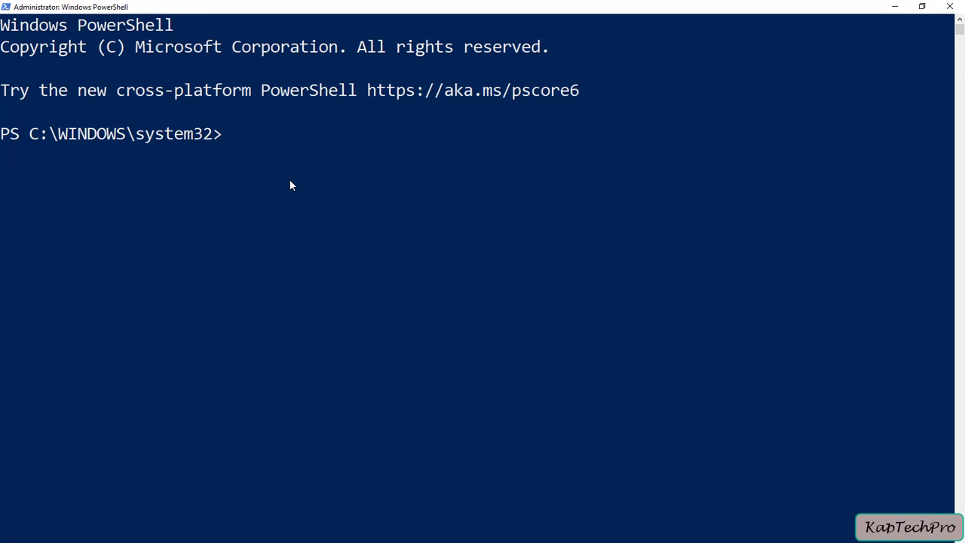
pyautogui.write('Cone')
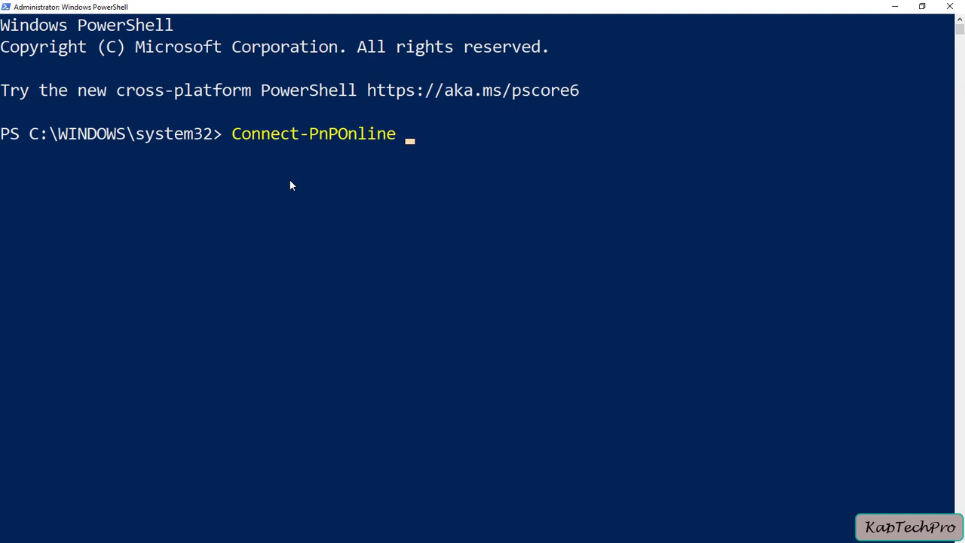
pyautogui.write('-url')
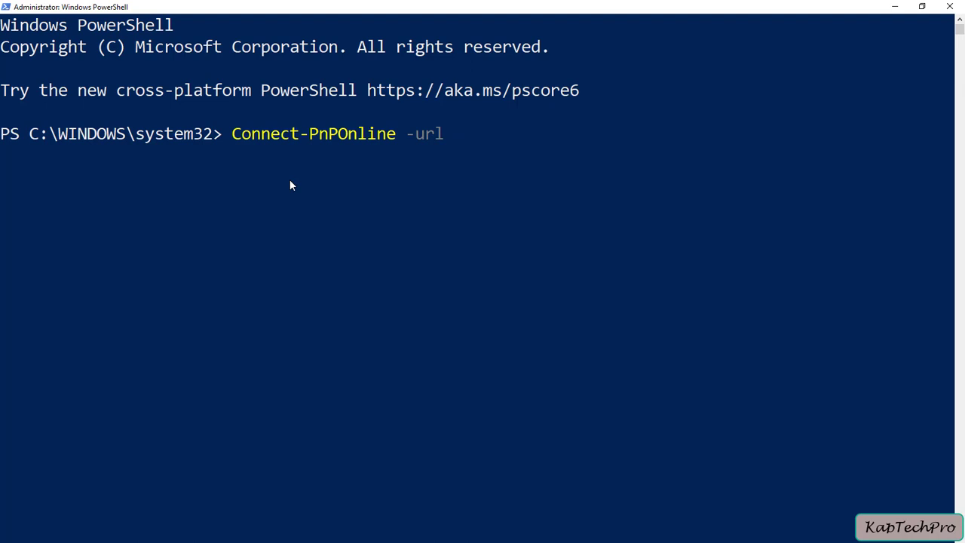
pyautogui.write('https://kptek.sharepoint.com/sites/FLY%20HUB')
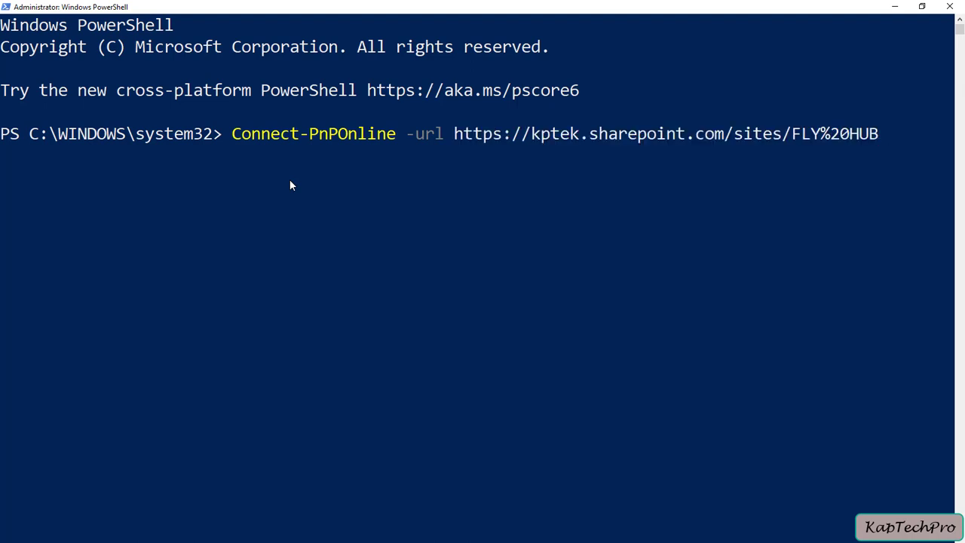
pyautogui.write('-')
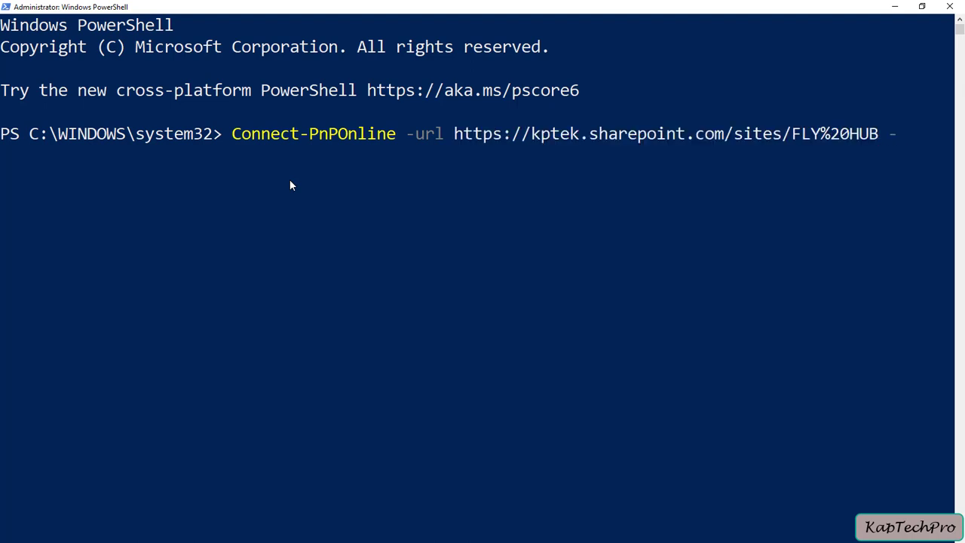
pyautogui.write('usewe')
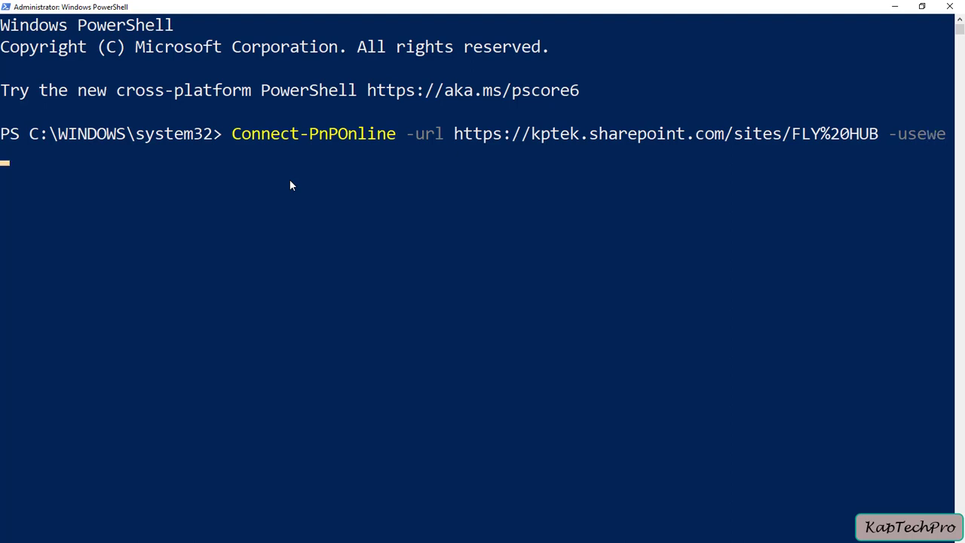
pyautogui.write('b;')
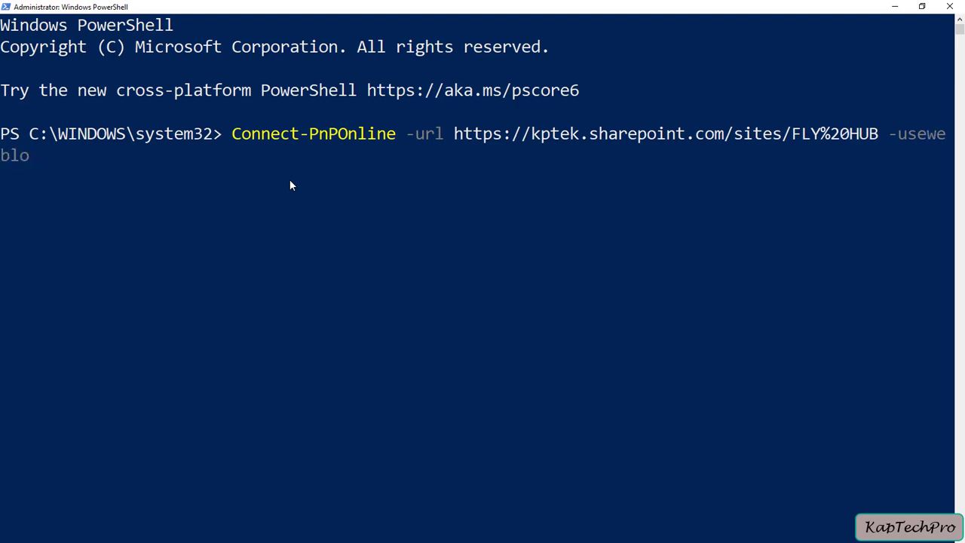
pyautogui.write('gin')
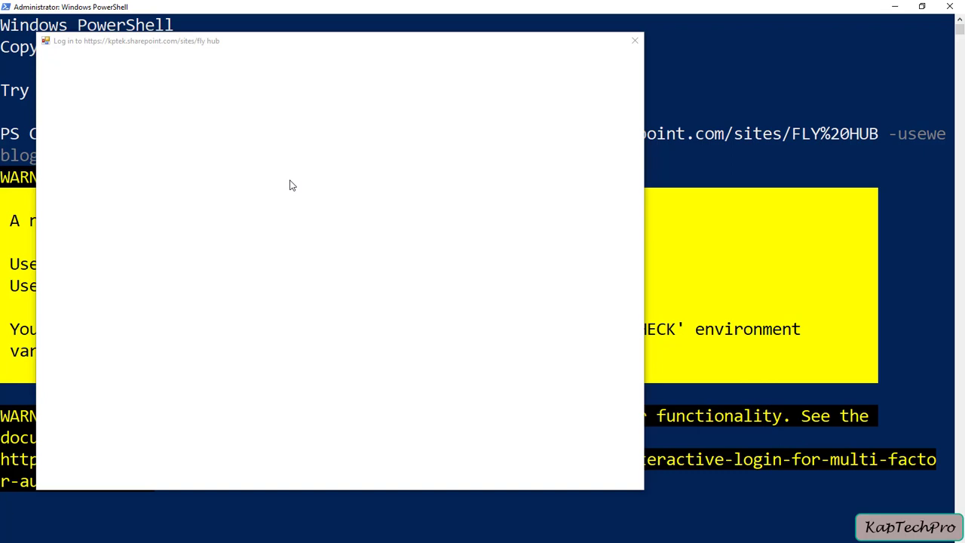
pyautogui.click(634, 41)
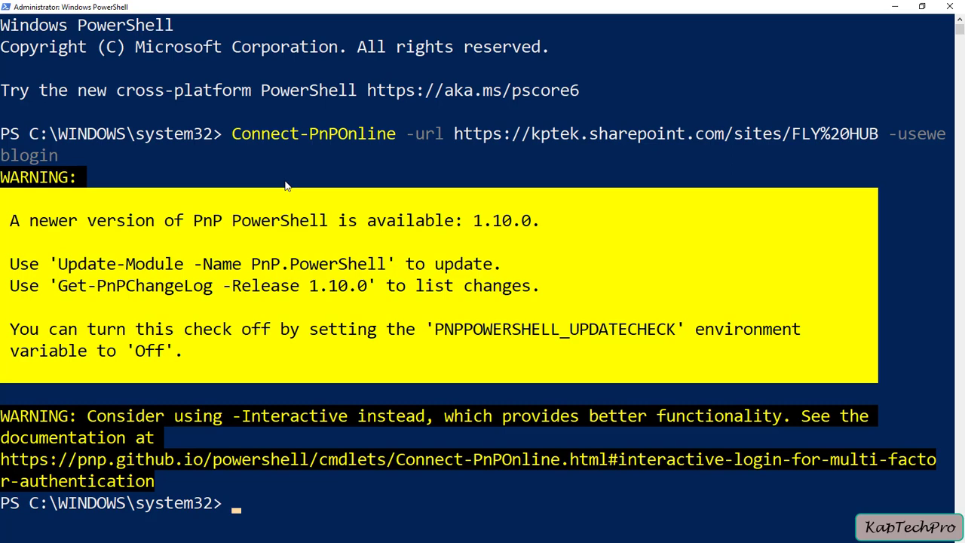
pyautogui.scroll(-3)
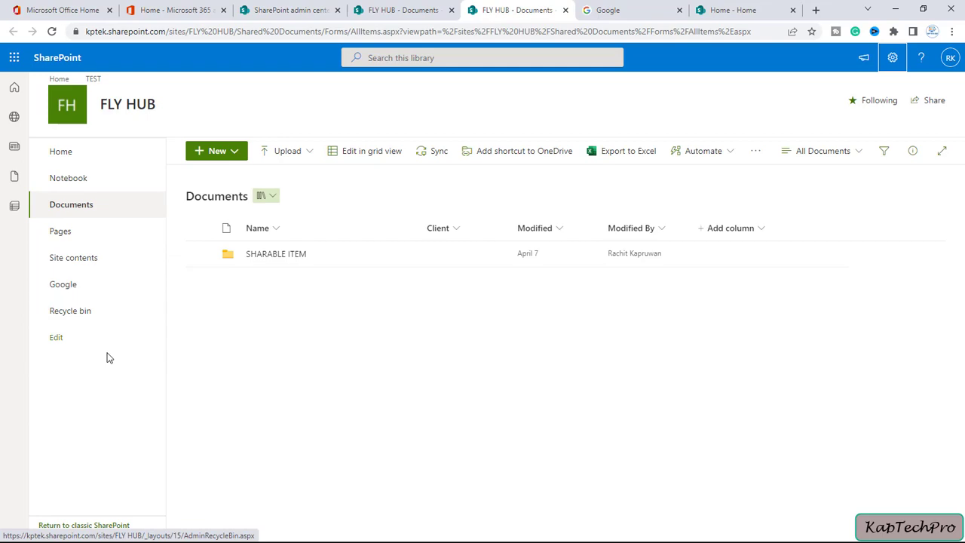
pyautogui.moveTo(350, 103)
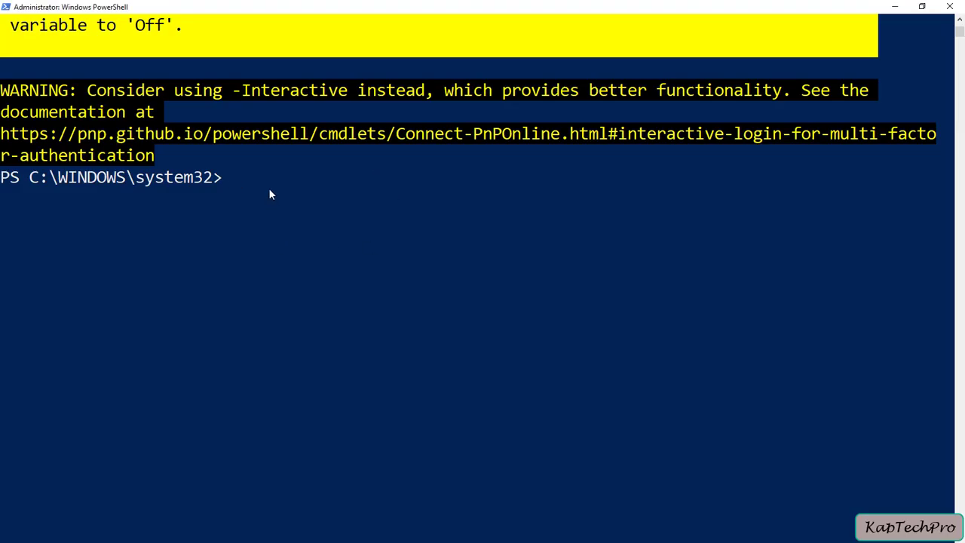
# Fetch the site with Get-PnPWeb, set HorizontalQuickLaunch to $true and update it
pyautogui.write('$')
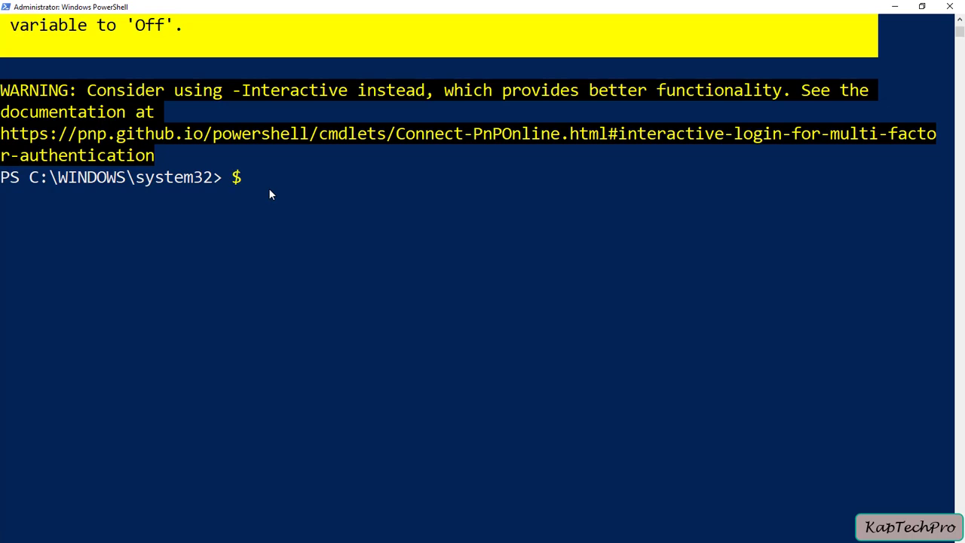
pyautogui.write('$web = Get')
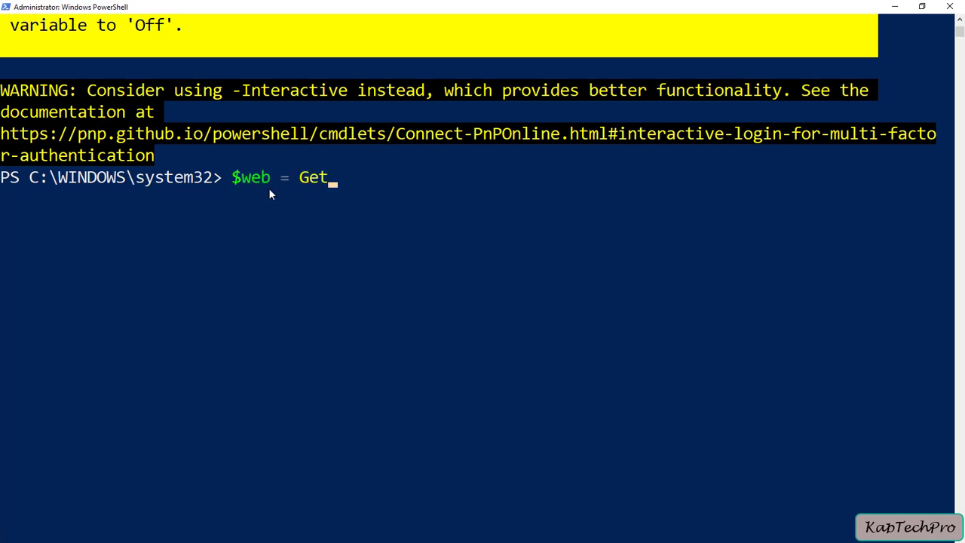
pyautogui.write('-Pn')
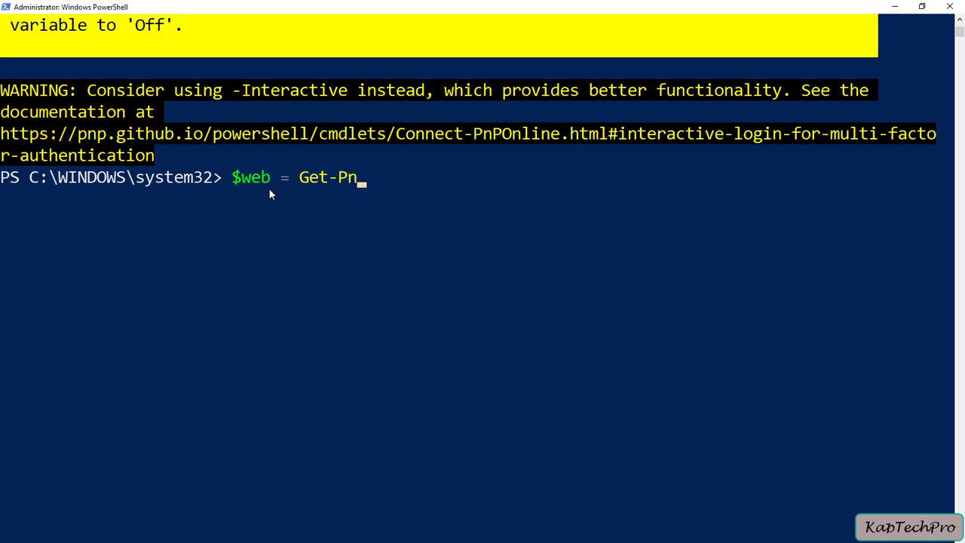
pyautogui.write('Pweb')
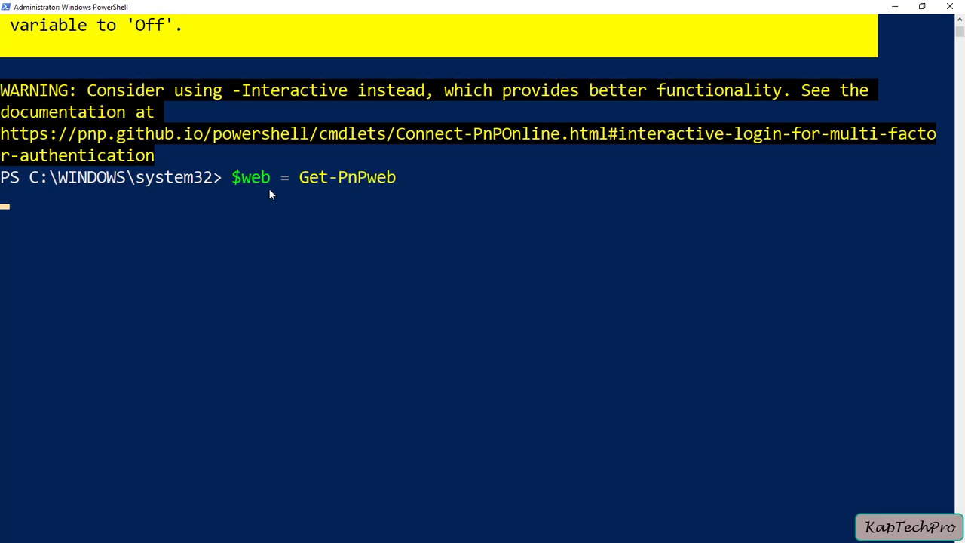
pyautogui.write('$web.HorizontalQuickLaunch =$true')
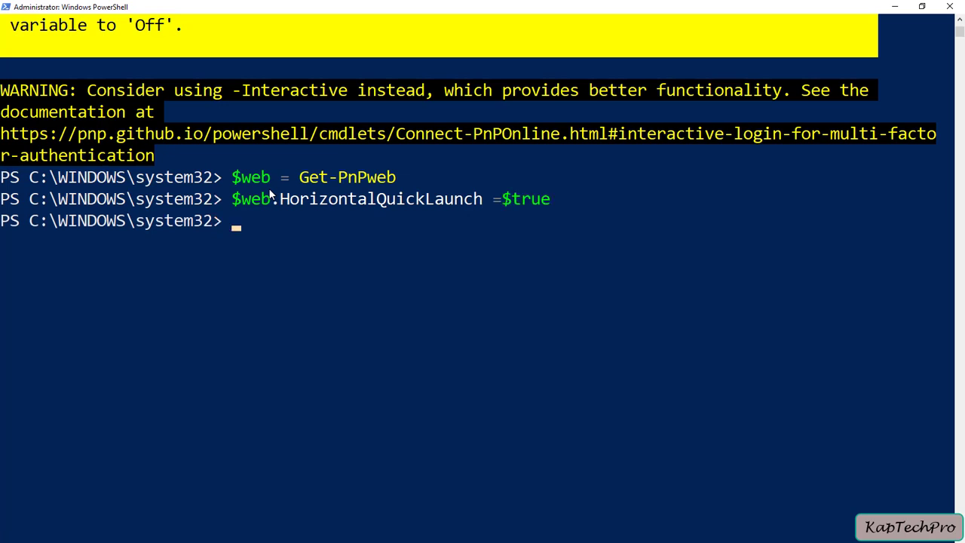
pyautogui.write('$')
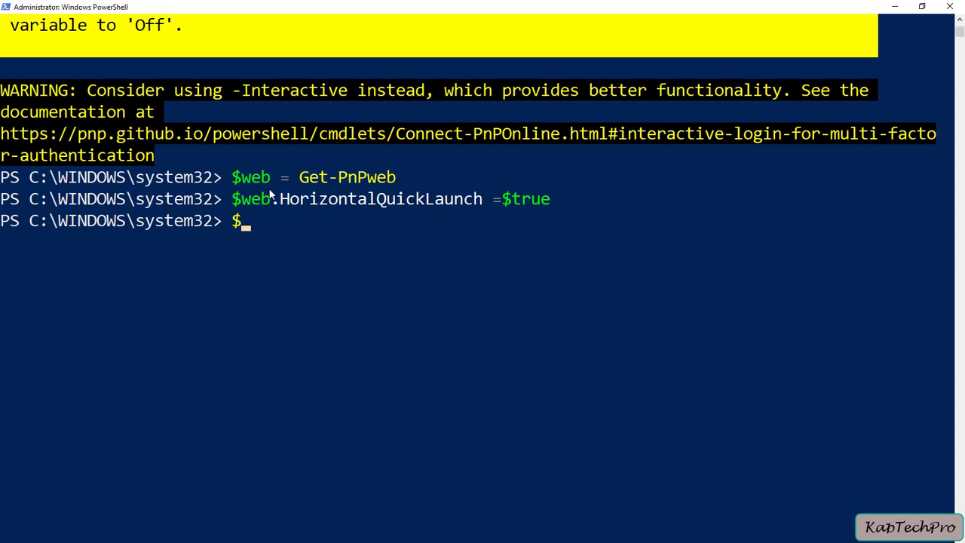
pyautogui.press('Enter')
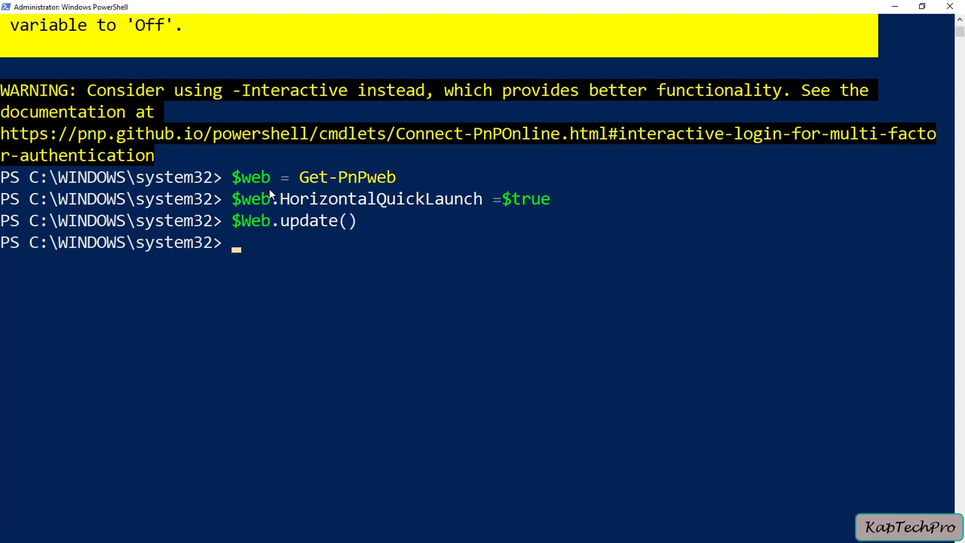
# Push the pending change to SharePoint with Invoke-PnPQuery
pyautogui.write('I')
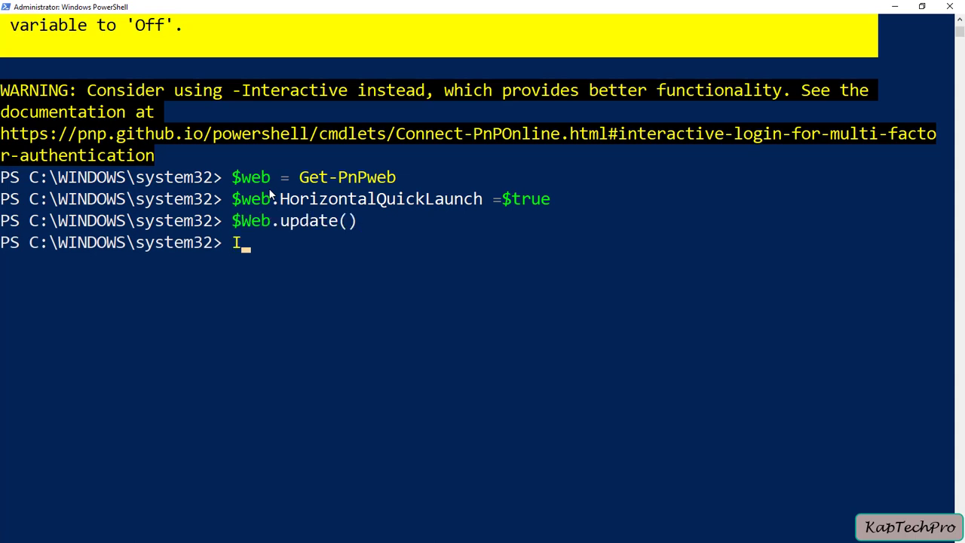
pyautogui.write('nvoke')
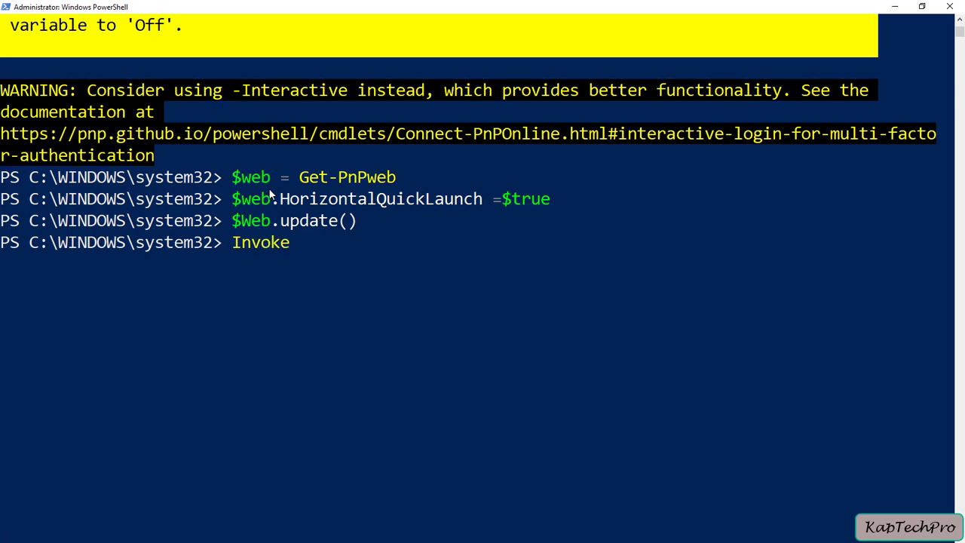
pyautogui.press('Return')
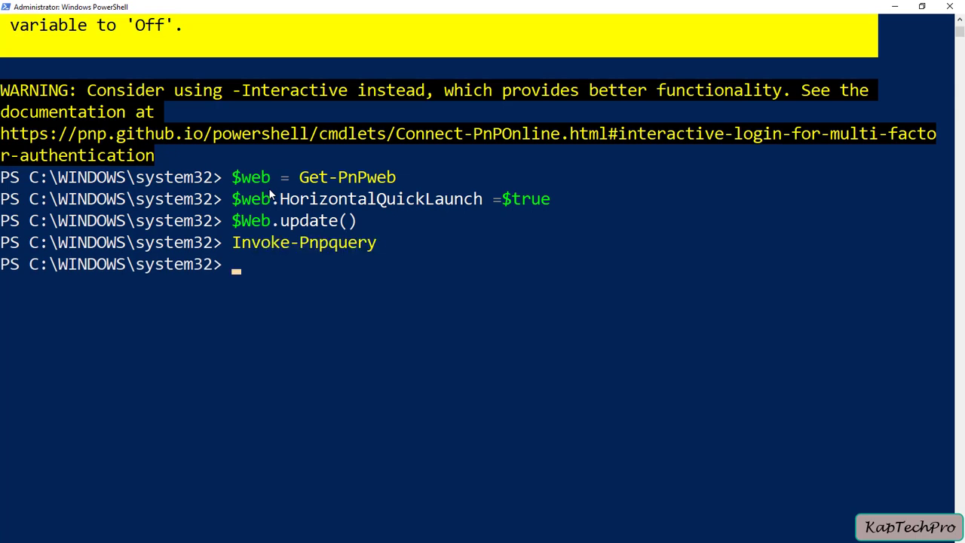
pyautogui.moveTo(253, 195)
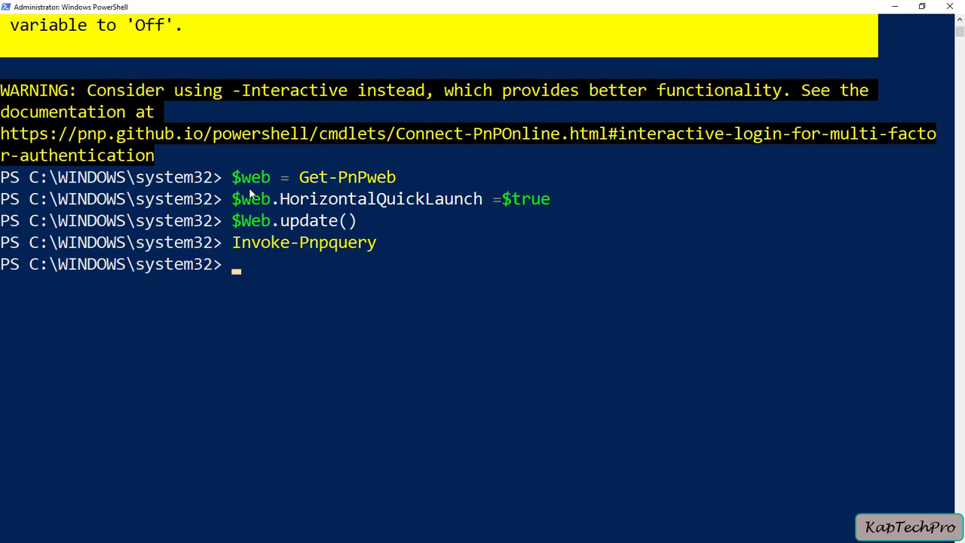
pyautogui.moveTo(275, 353)
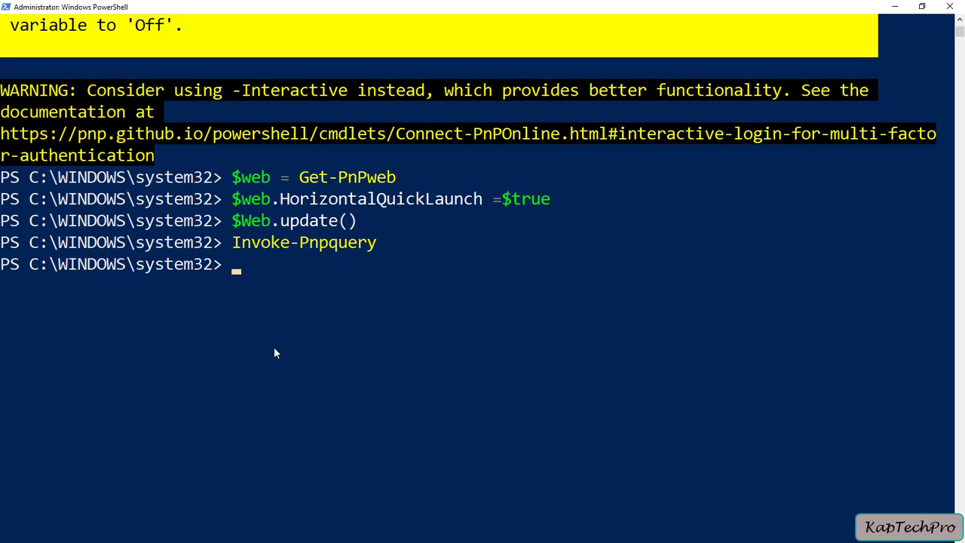
pyautogui.moveTo(370, 300)
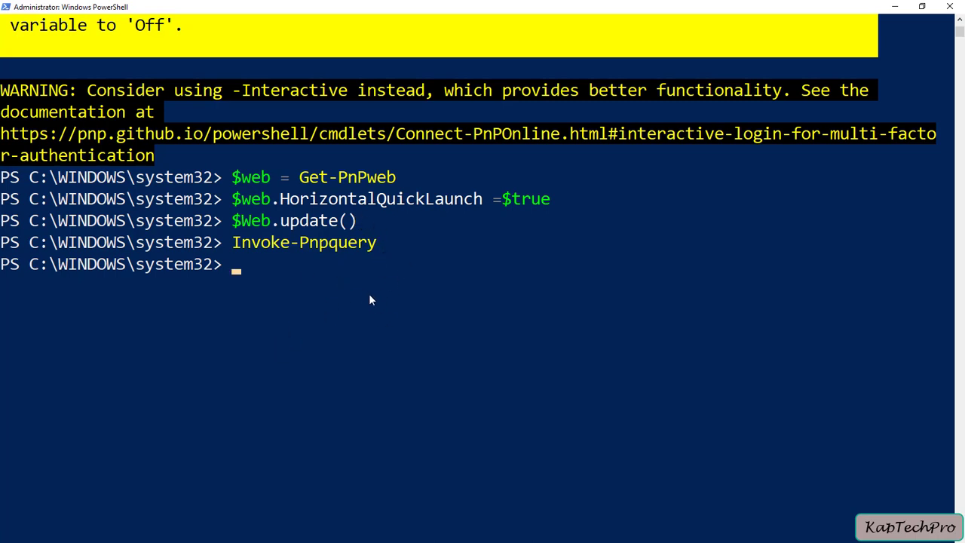
pyautogui.moveTo(190, 316)
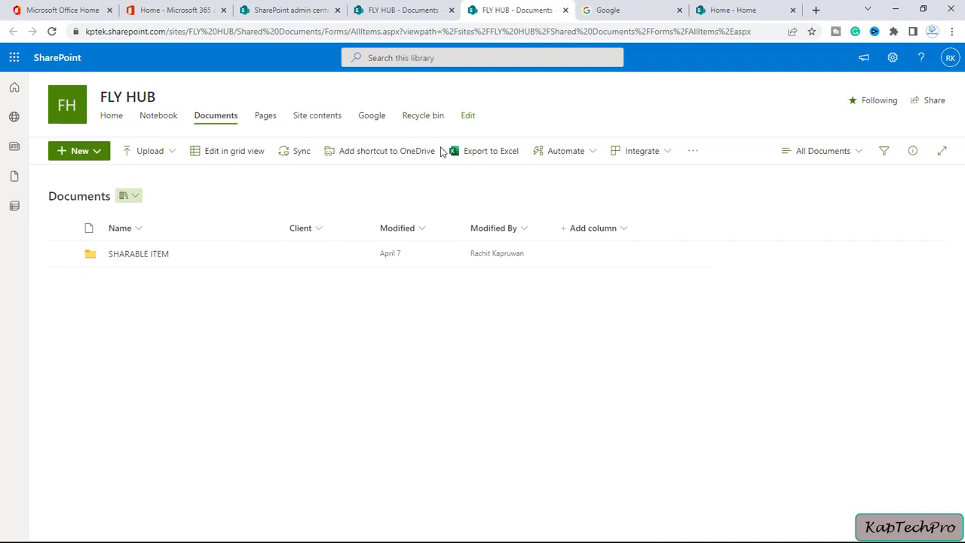
# Open Site contents from FLY HUB's now-horizontal top navigation bar
pyautogui.click(317, 114)
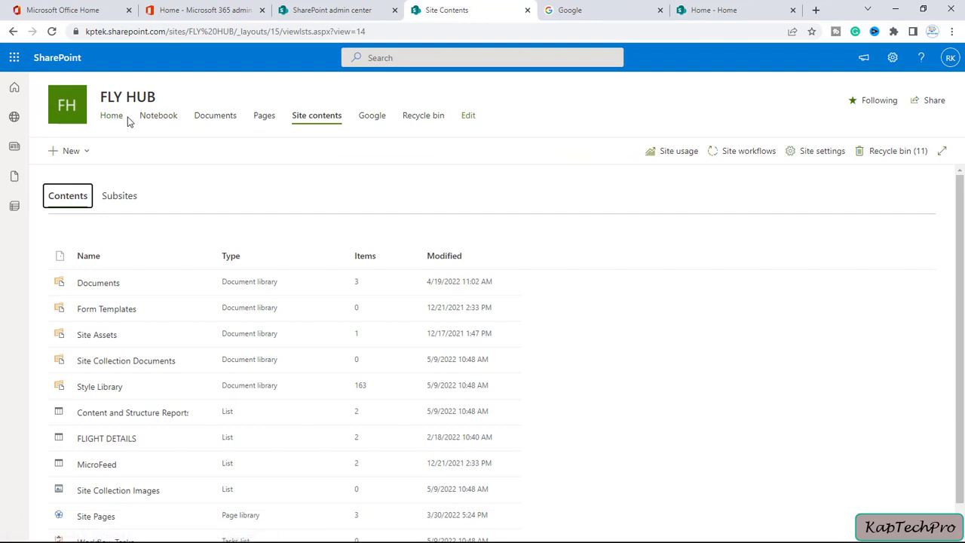
pyautogui.moveTo(362, 114)
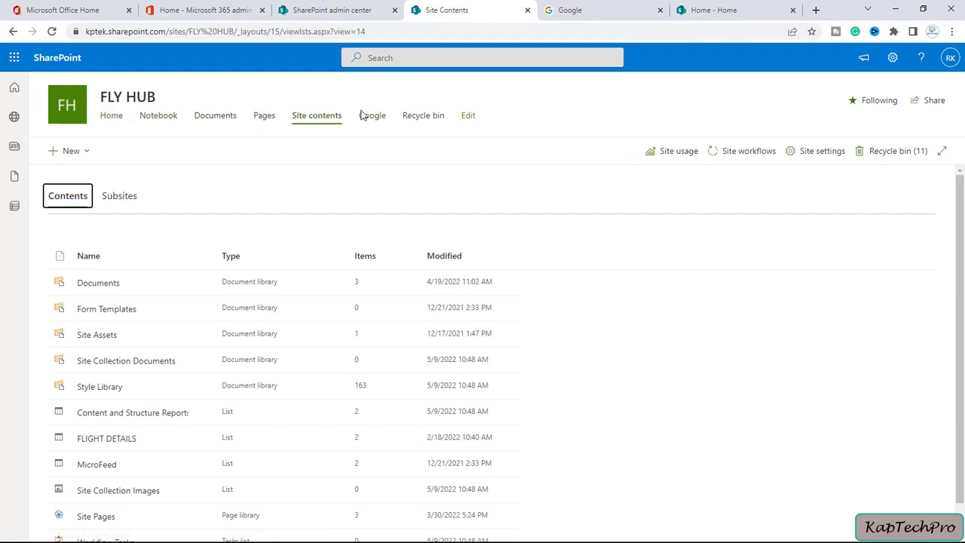
pyautogui.moveTo(324, 137)
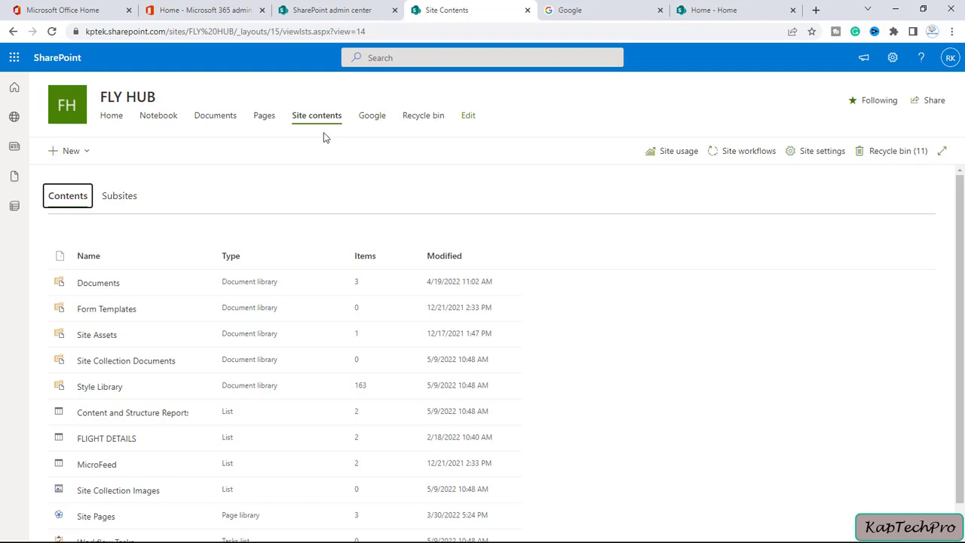
pyautogui.moveTo(950, 103)
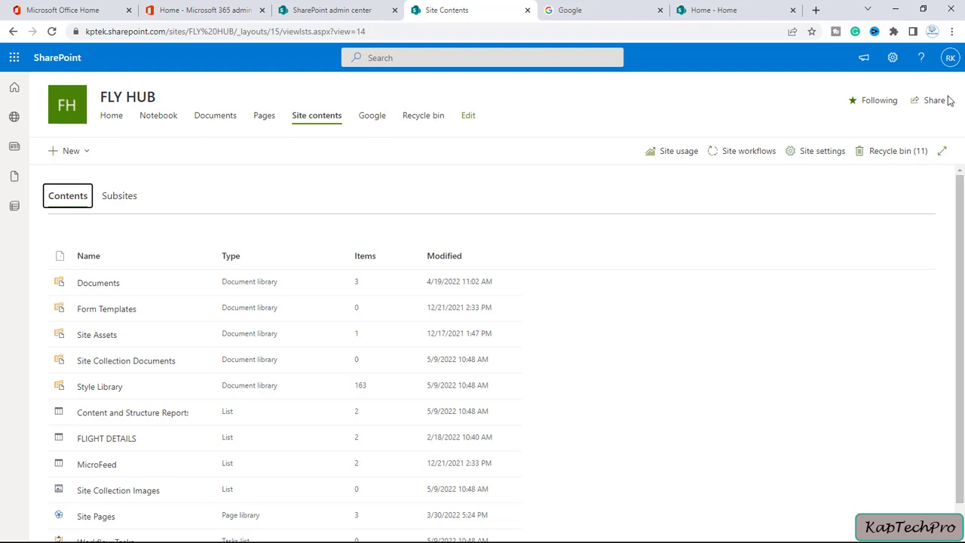
pyautogui.moveTo(893, 58)
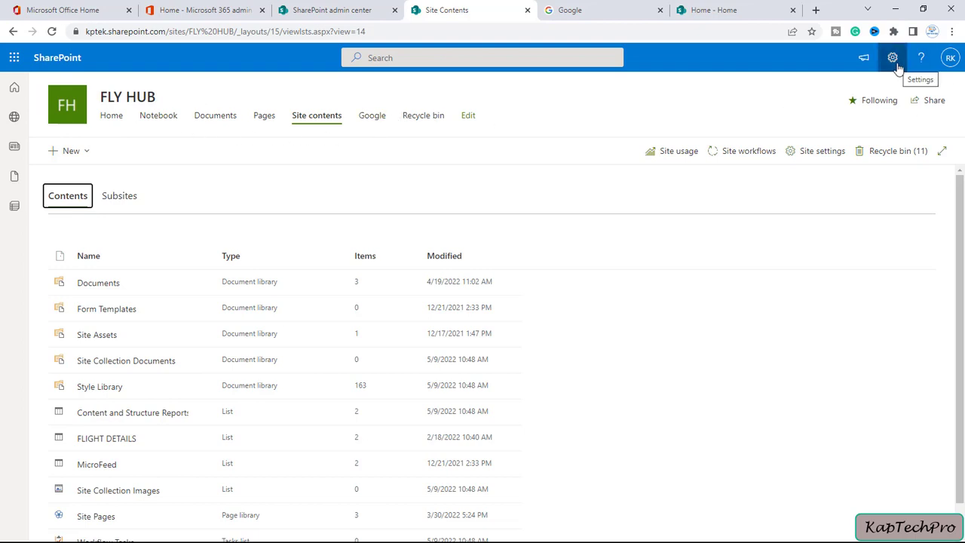
pyautogui.moveTo(264, 115)
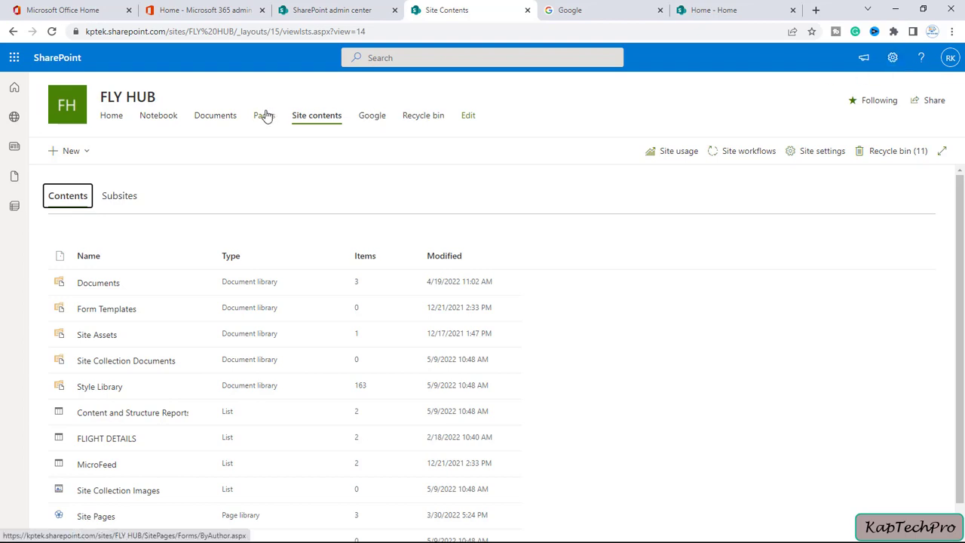
pyautogui.moveTo(264, 196)
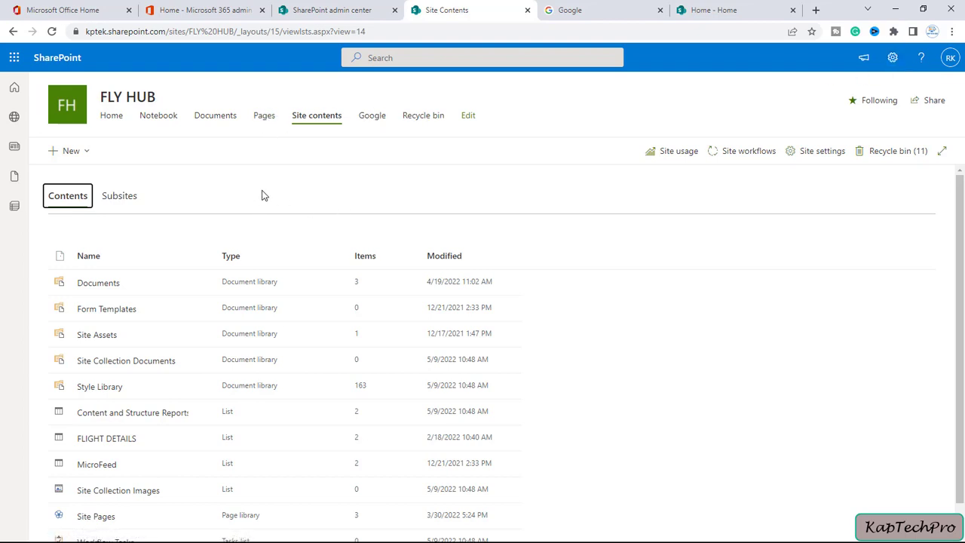
pyautogui.moveTo(259, 193)
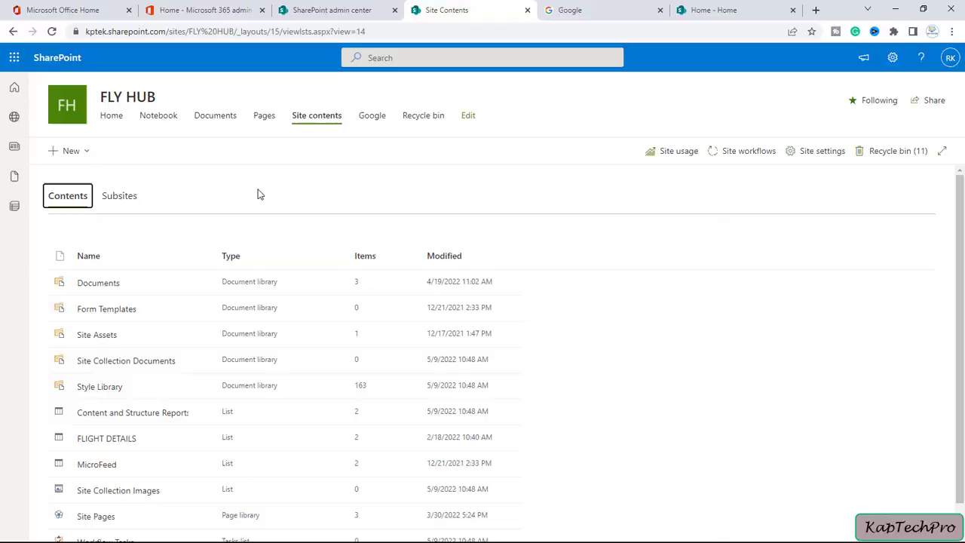